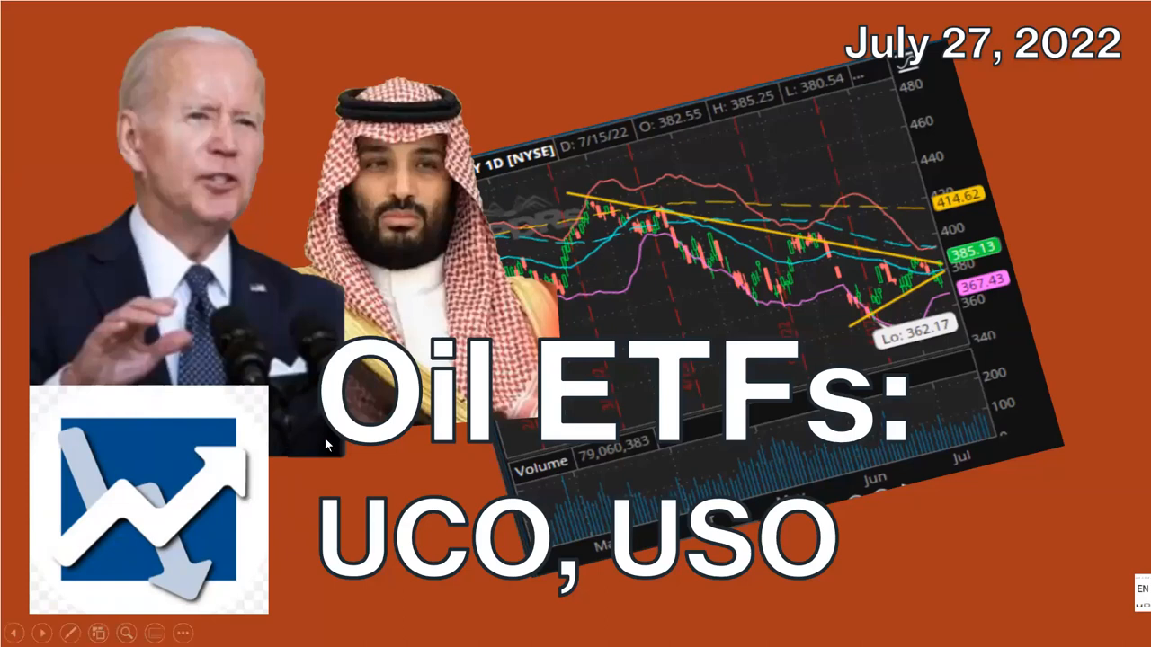
mouse_move(1108, 424)
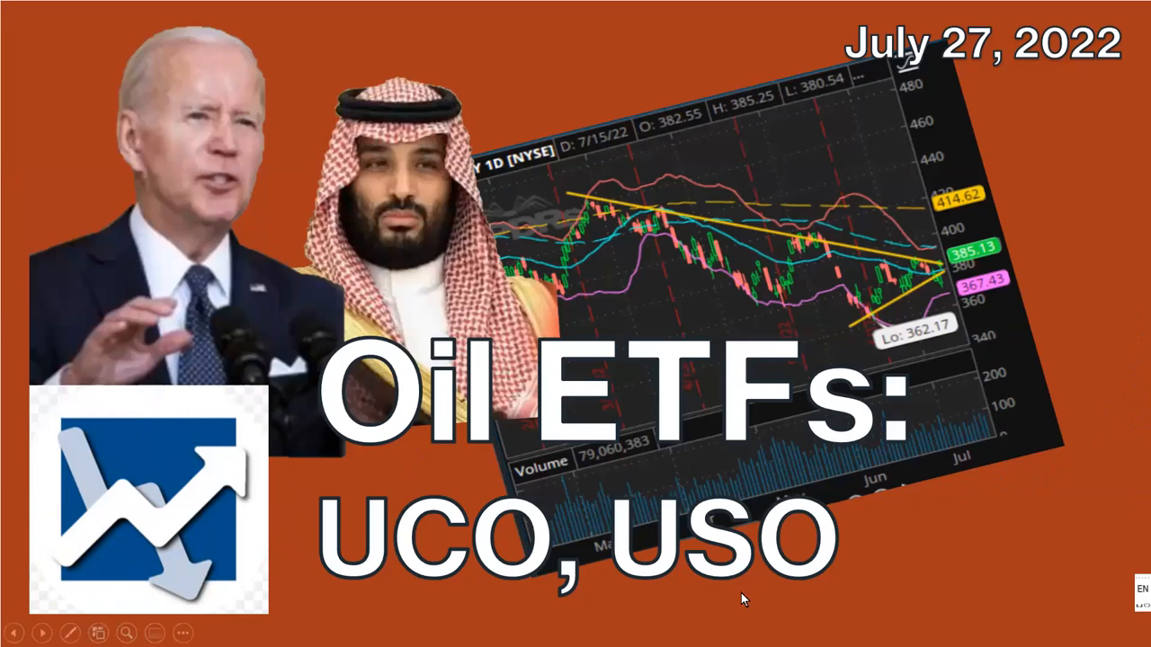
mouse_move(871, 530)
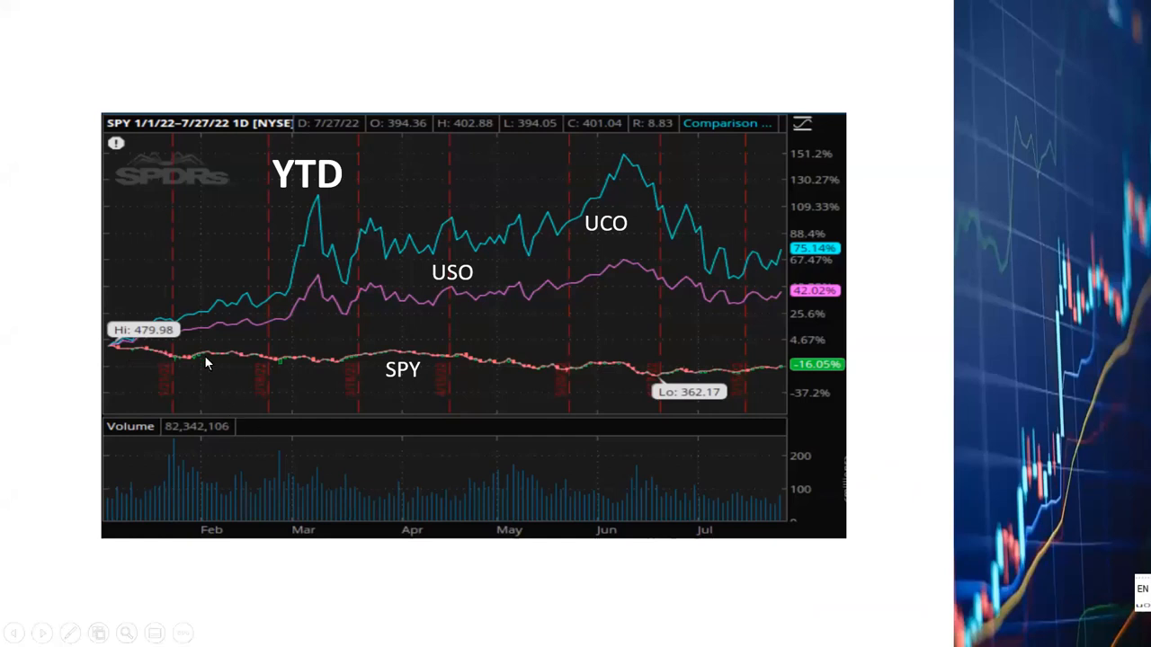
mouse_move(827, 373)
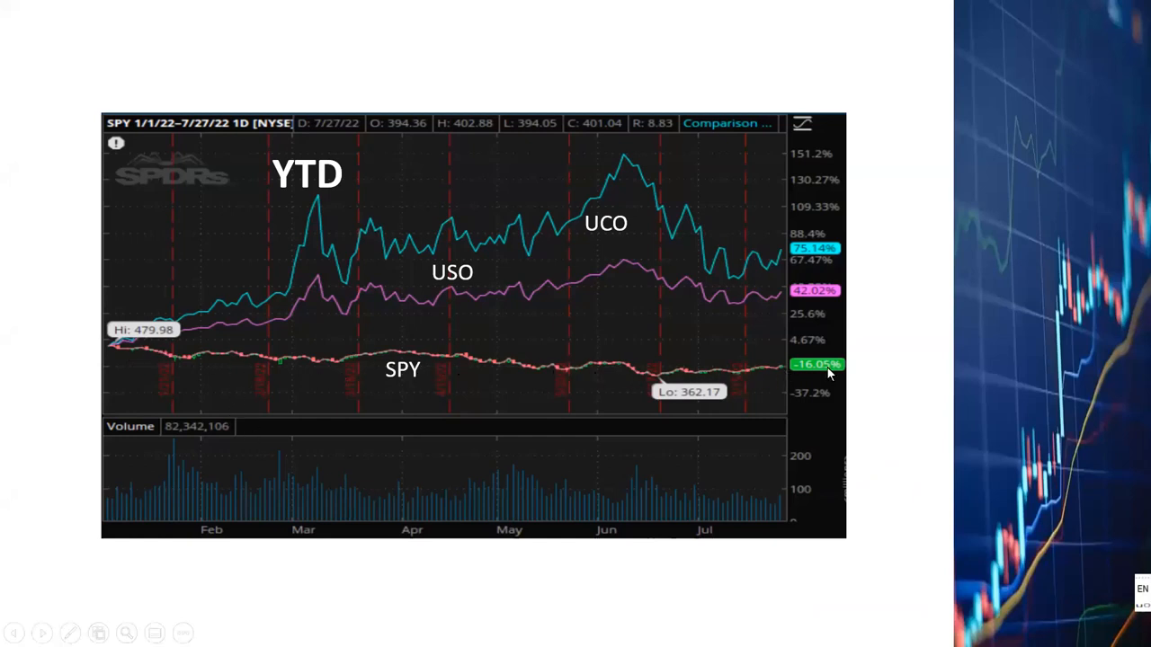
mouse_move(795, 380)
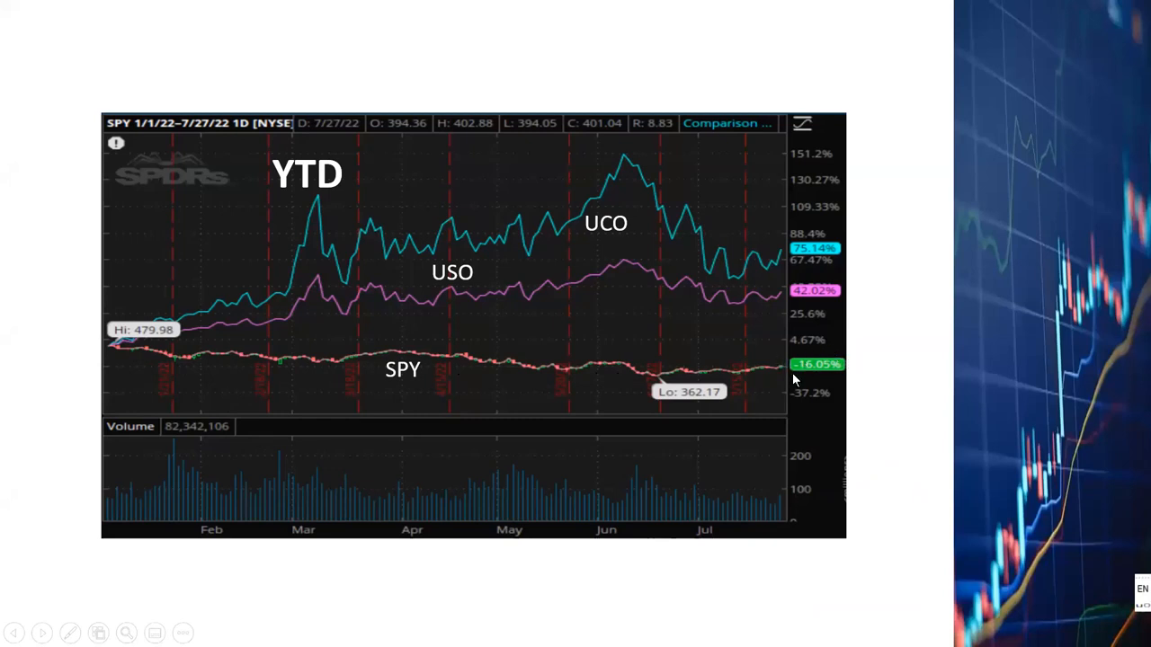
mouse_move(846, 378)
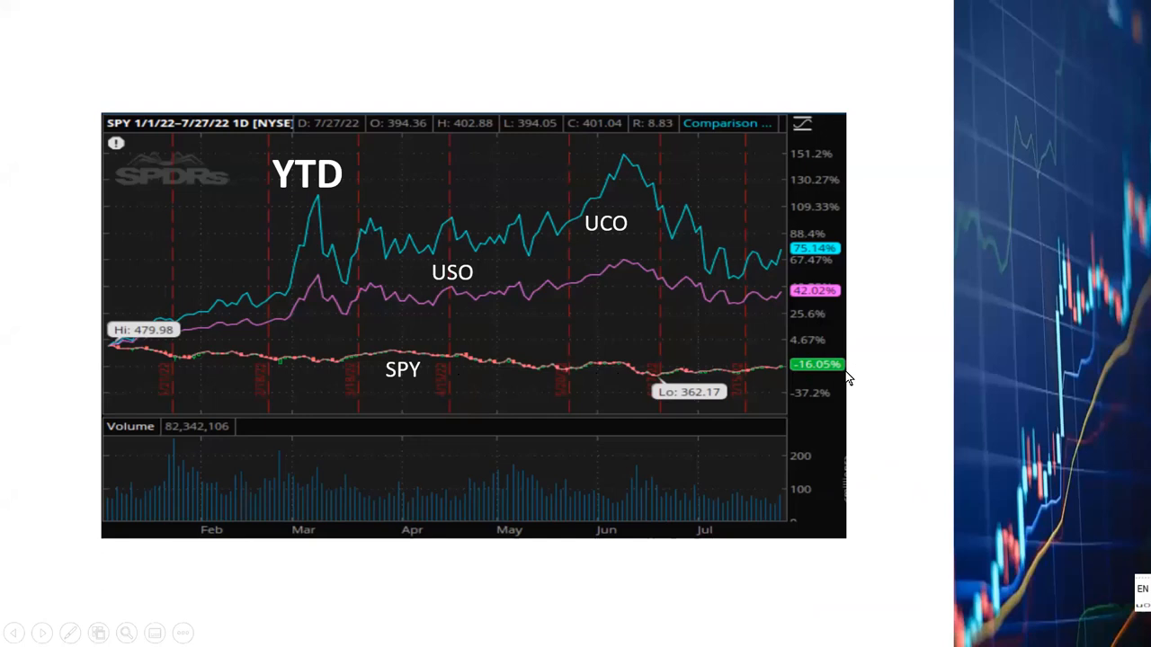
mouse_move(429, 208)
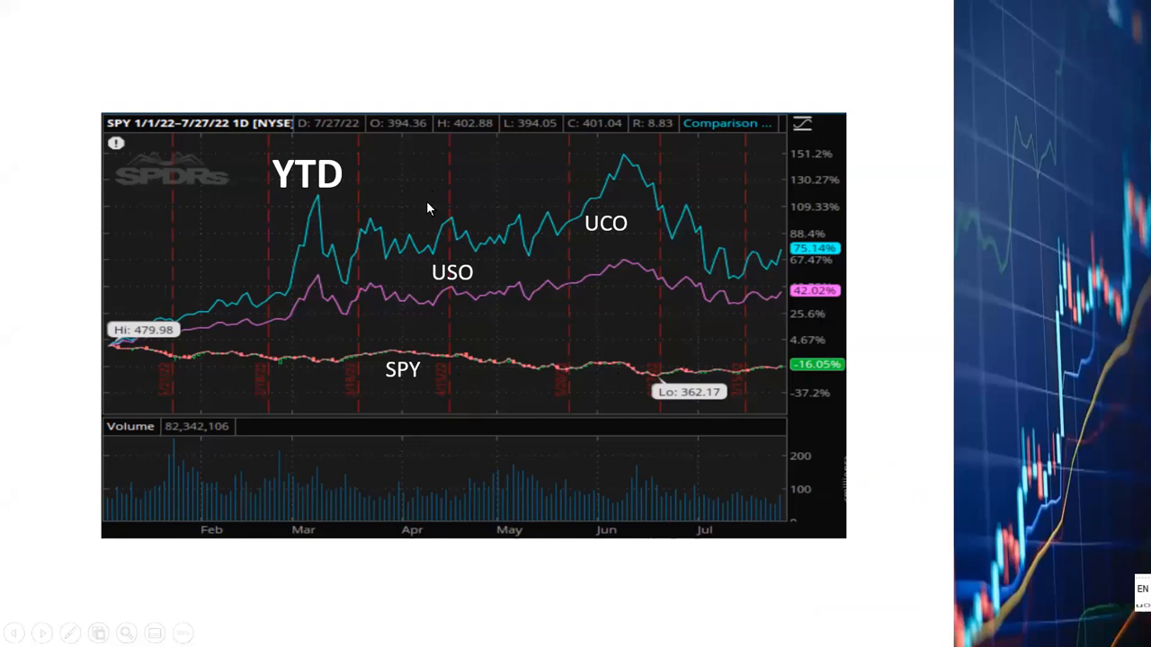
mouse_move(853, 268)
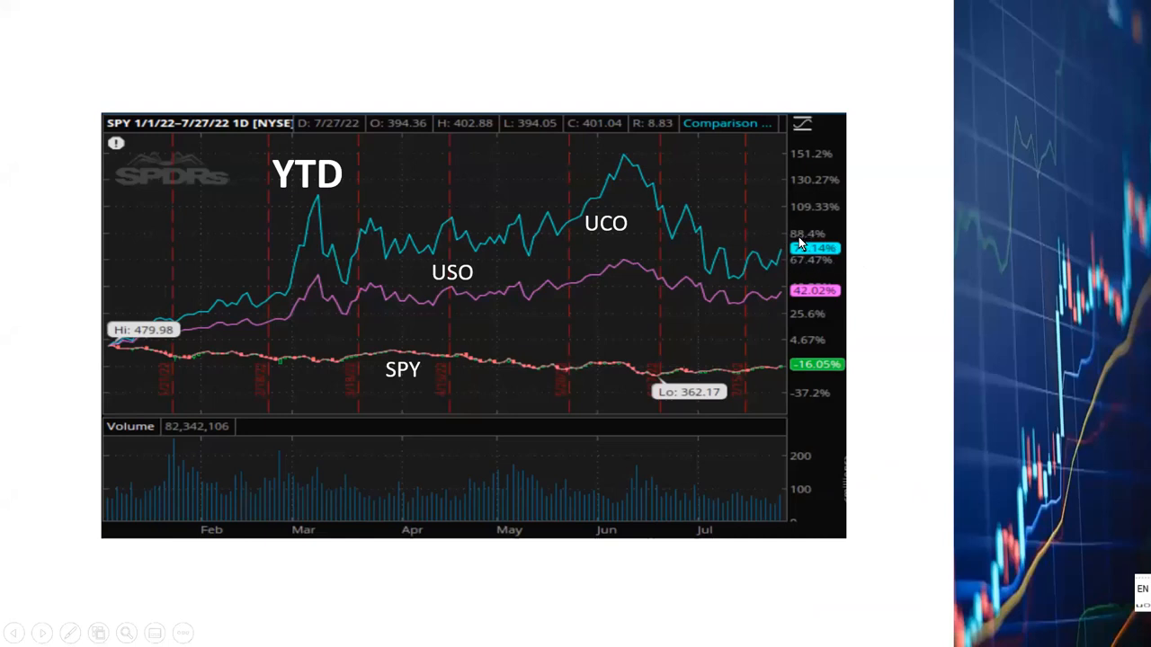
mouse_move(818, 314)
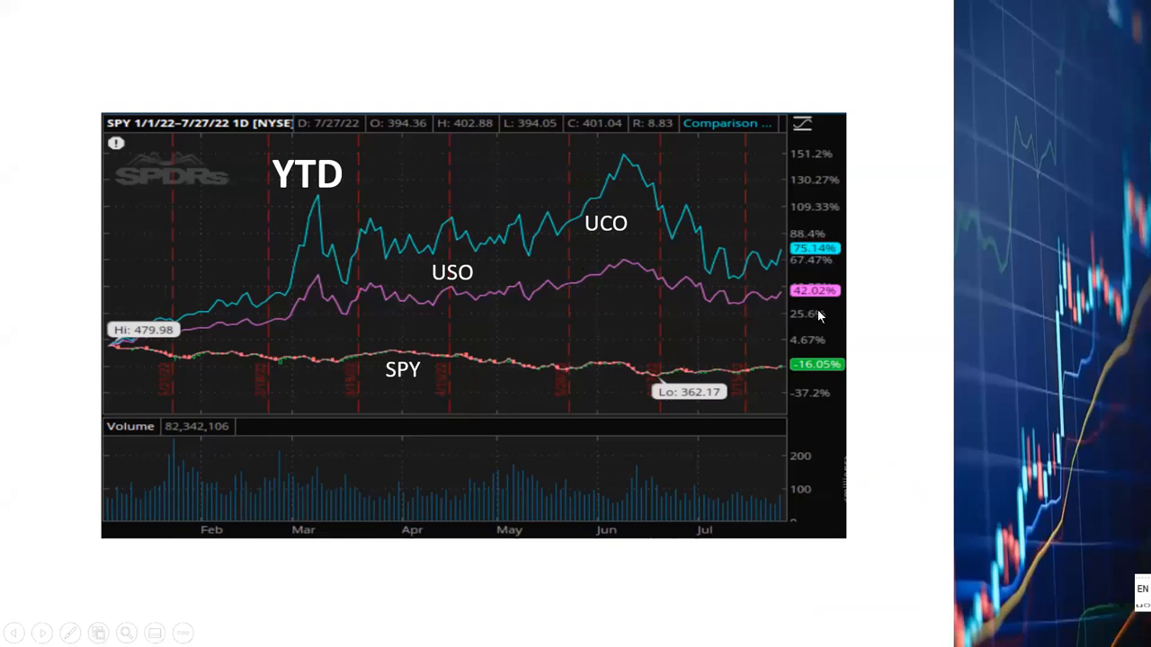
mouse_move(854, 301)
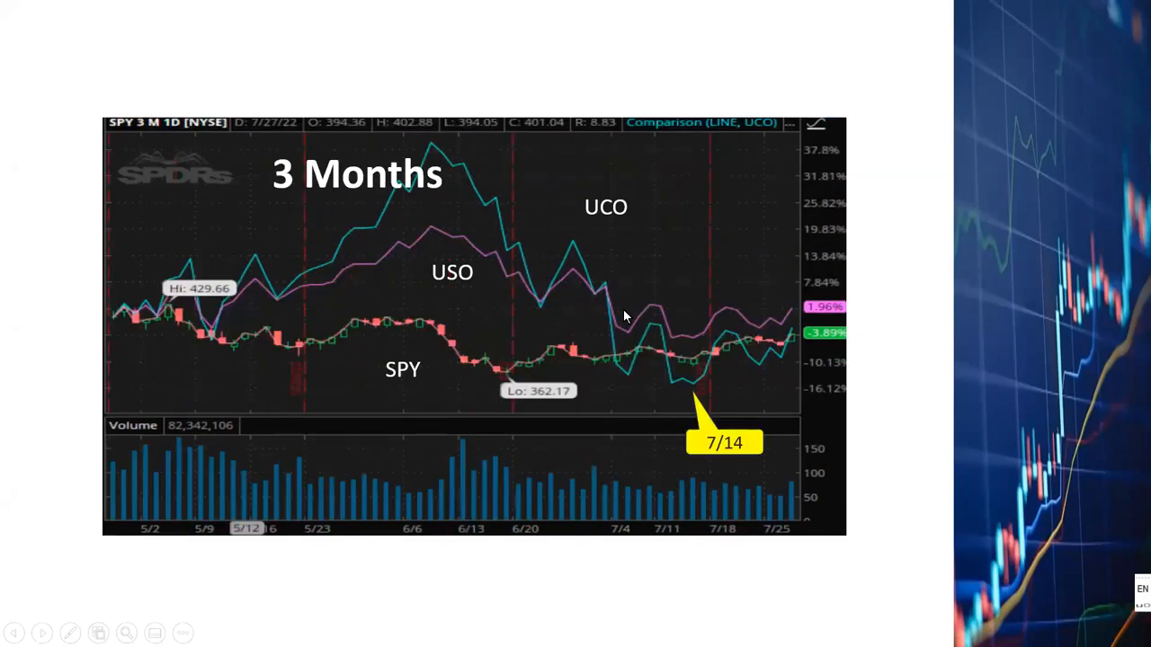
mouse_move(346, 243)
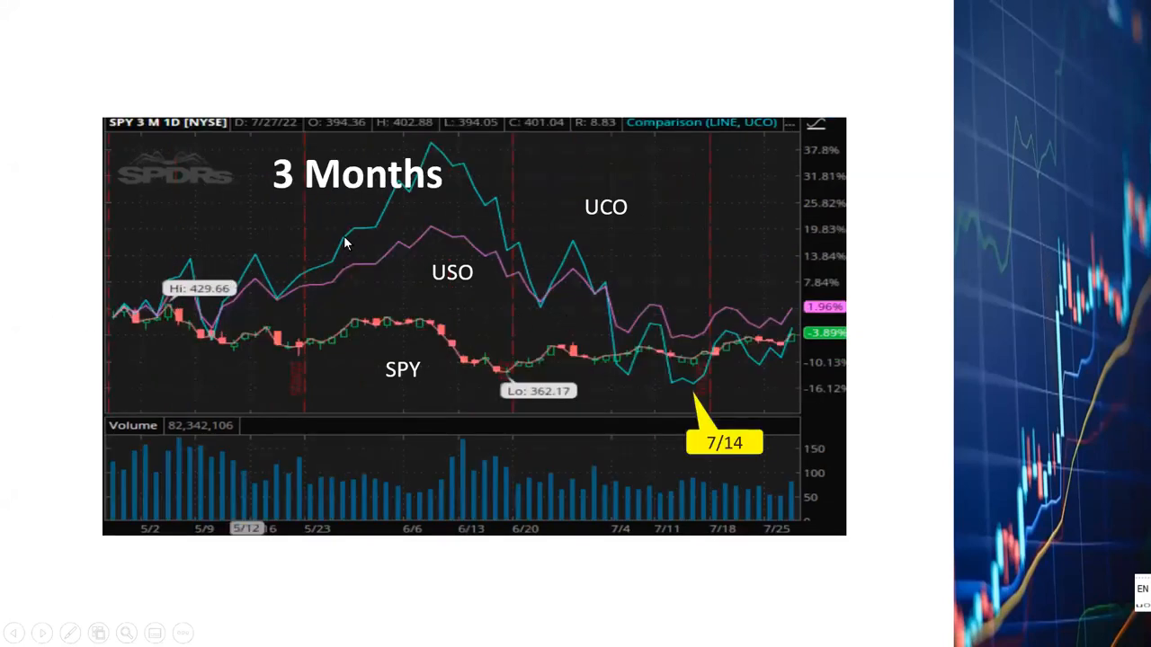
mouse_move(483, 199)
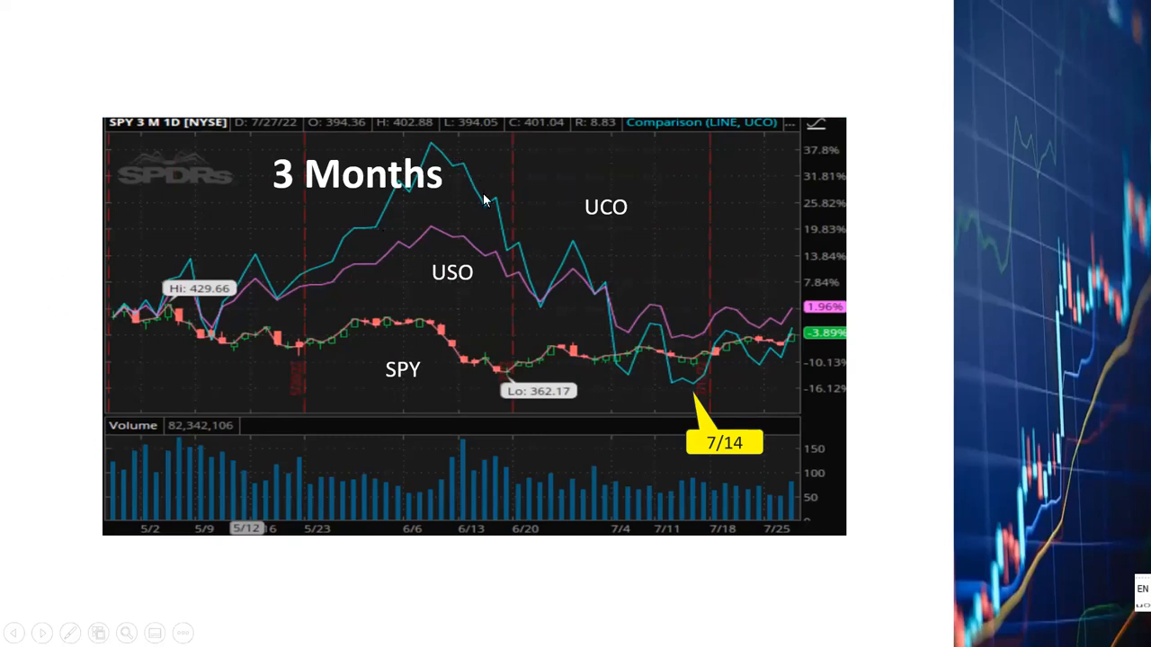
mouse_move(559, 302)
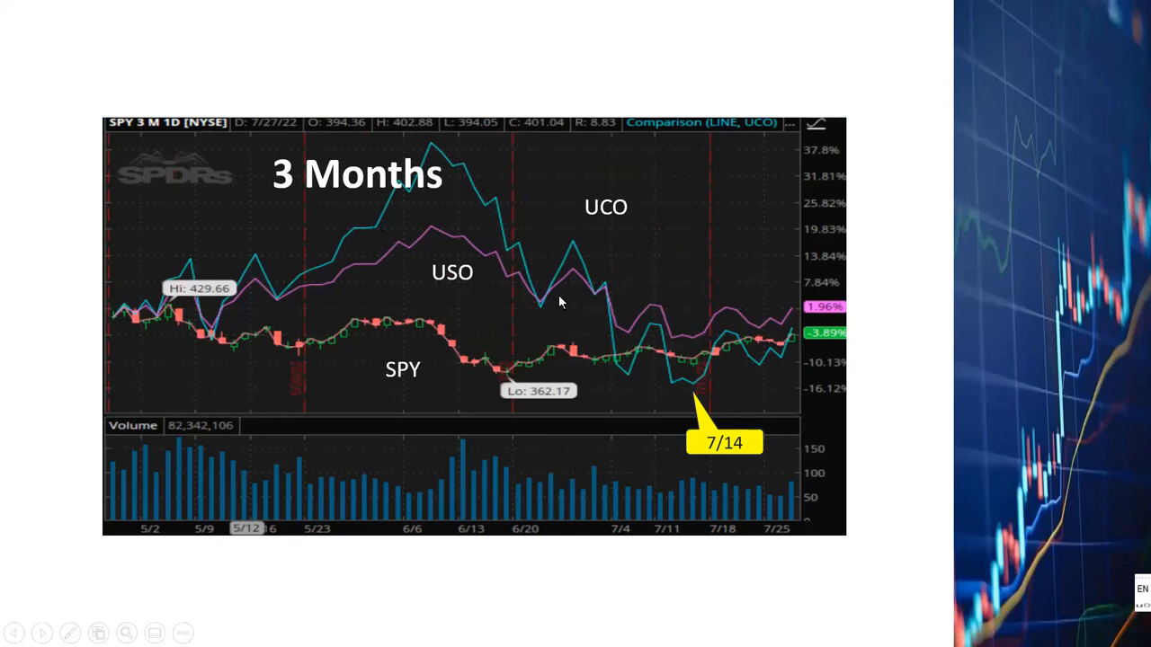
mouse_move(611, 365)
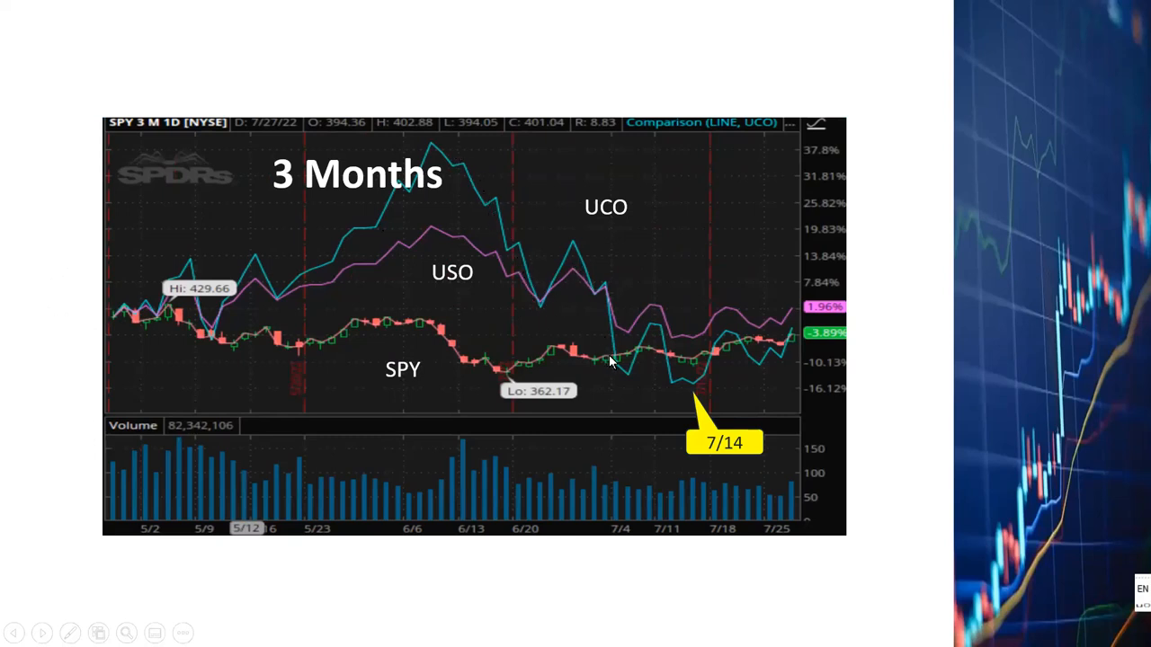
mouse_move(746, 349)
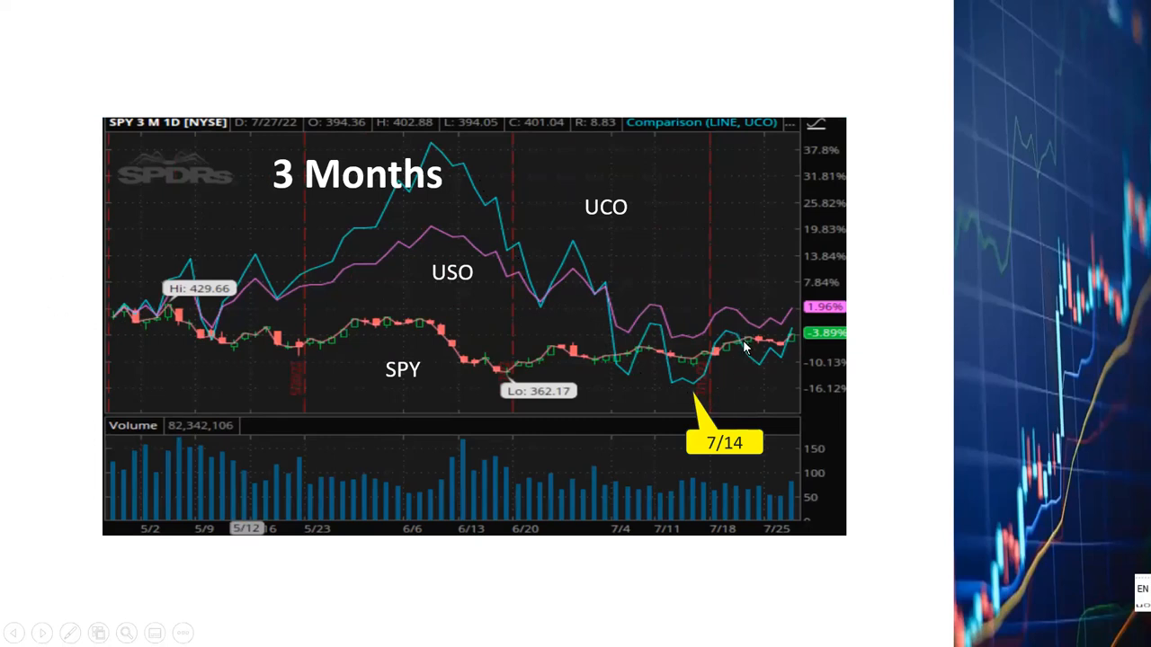
mouse_move(771, 326)
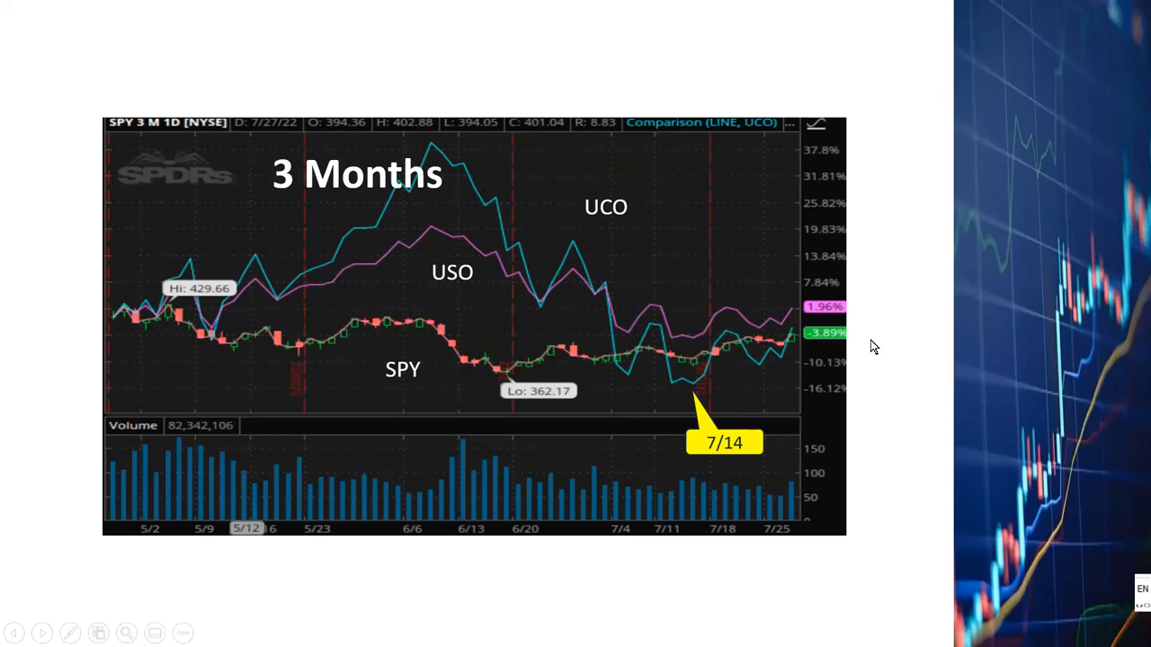
mouse_move(1103, 408)
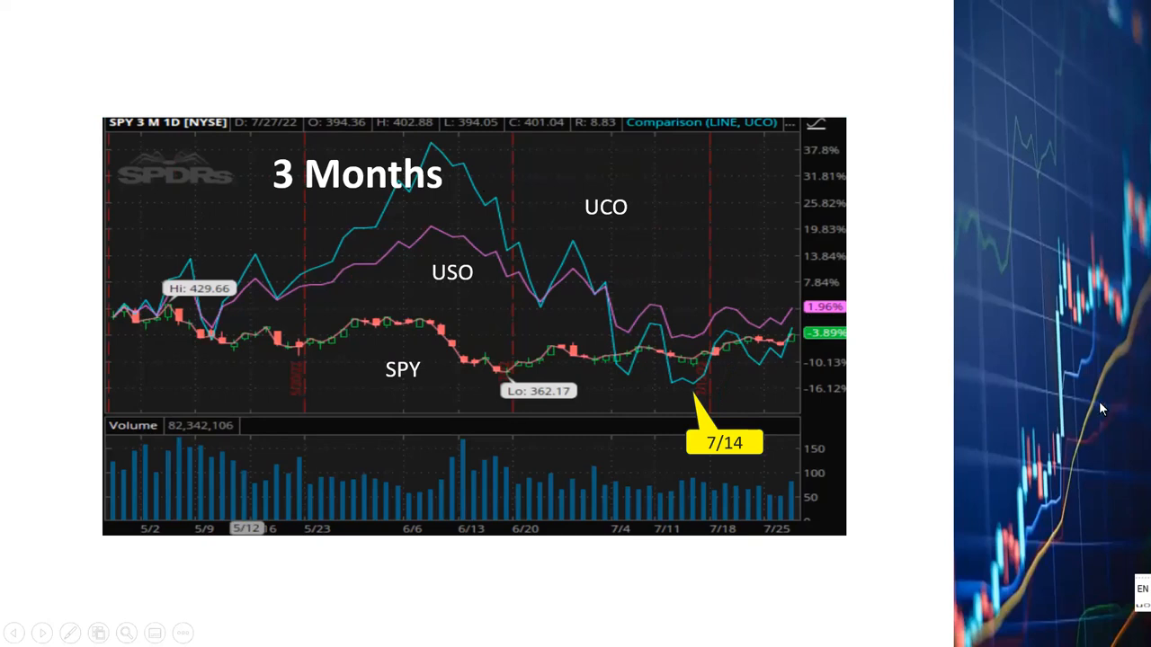
mouse_move(785, 423)
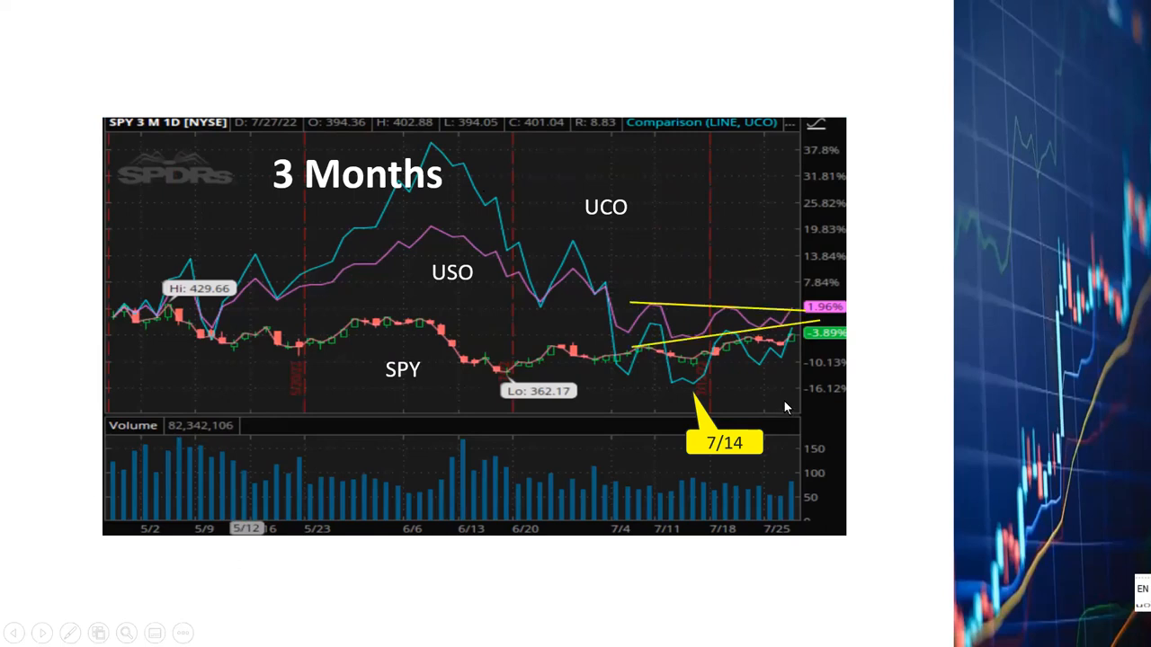
mouse_move(707, 340)
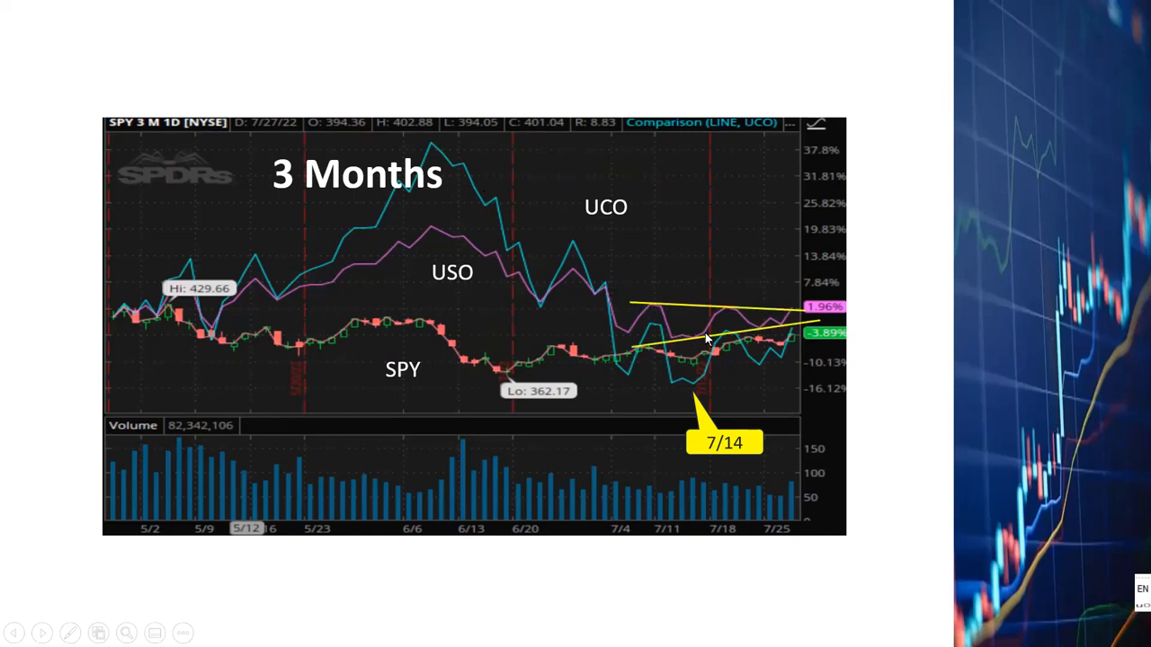
mouse_move(724, 330)
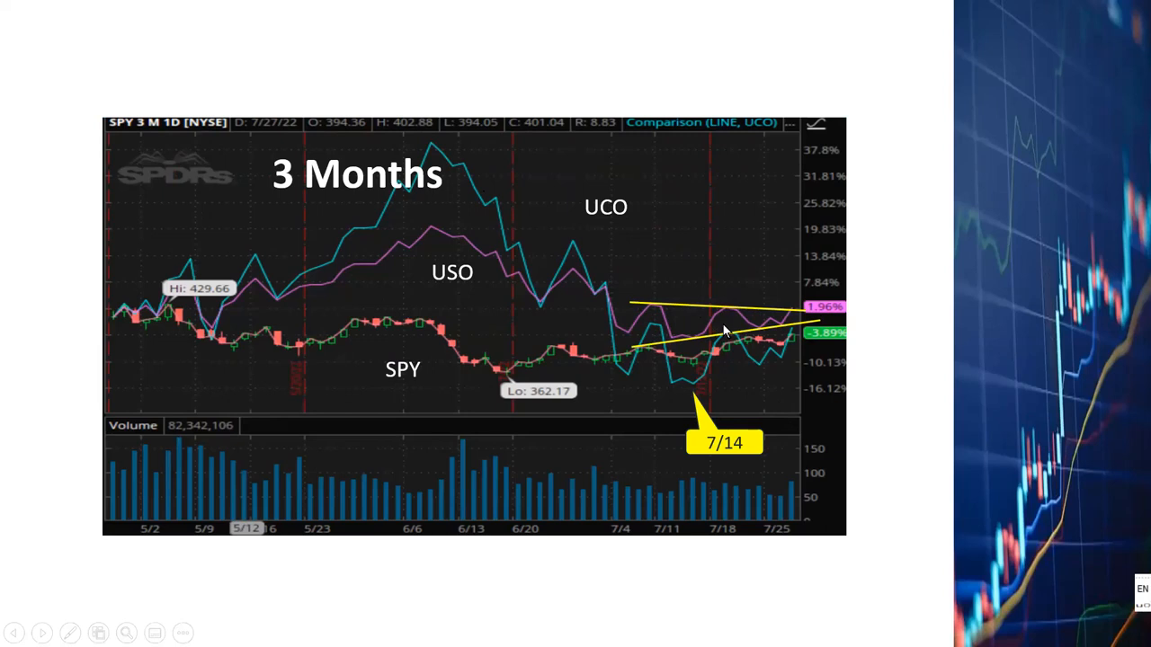
mouse_move(796, 308)
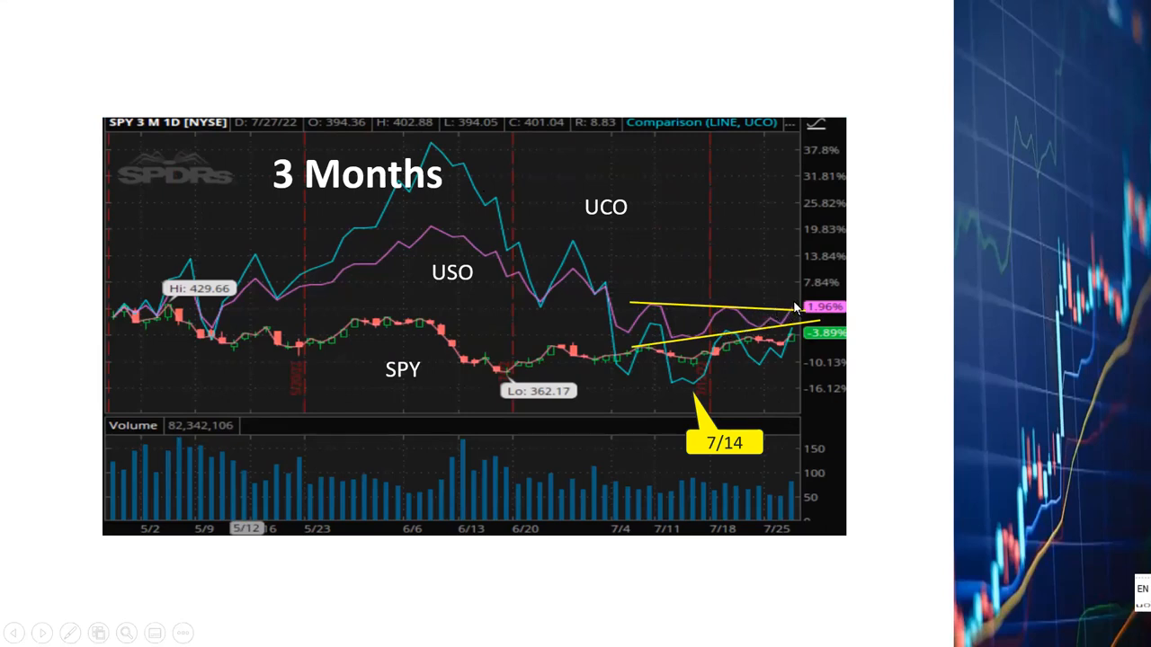
mouse_move(728, 402)
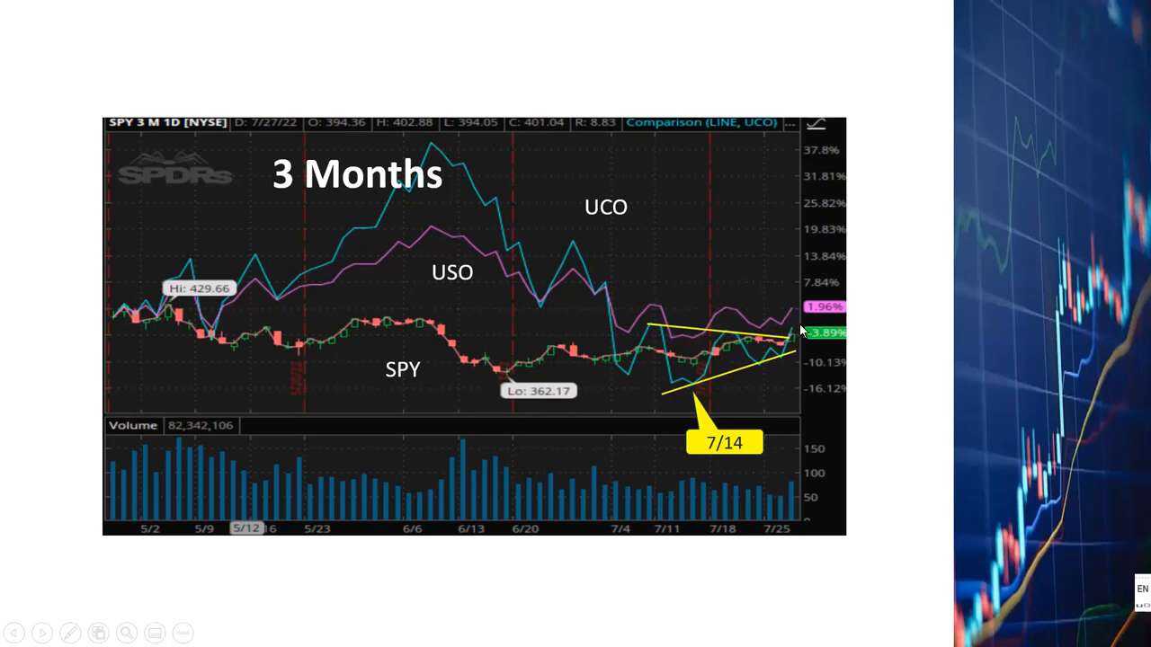
mouse_move(801, 335)
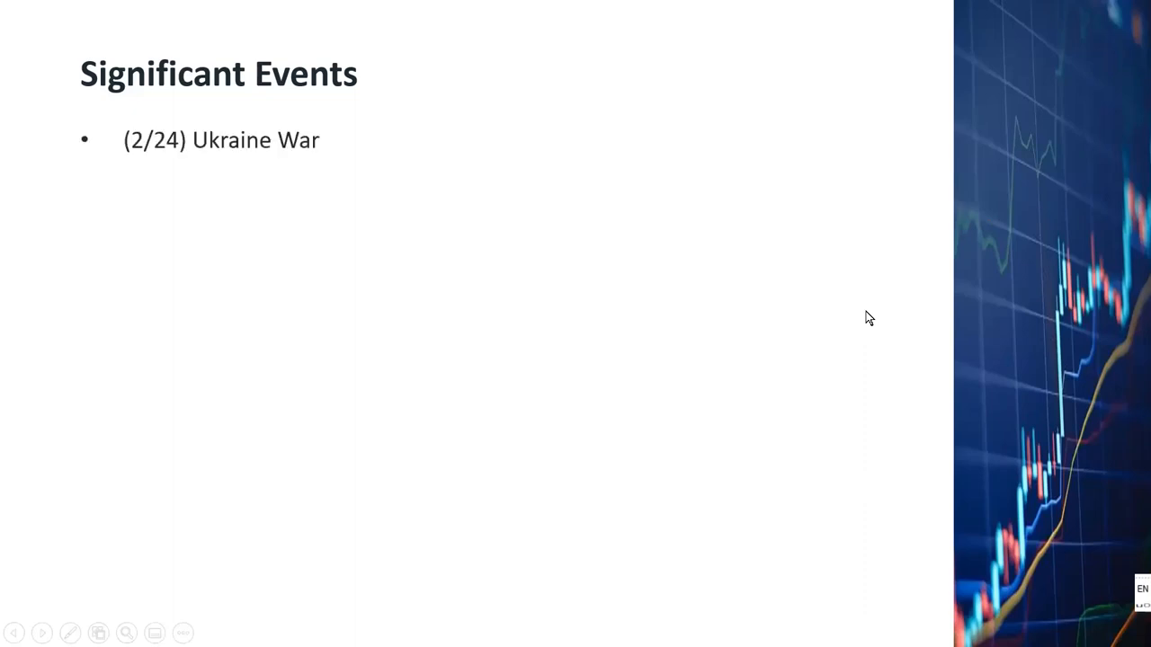
mouse_move(875, 321)
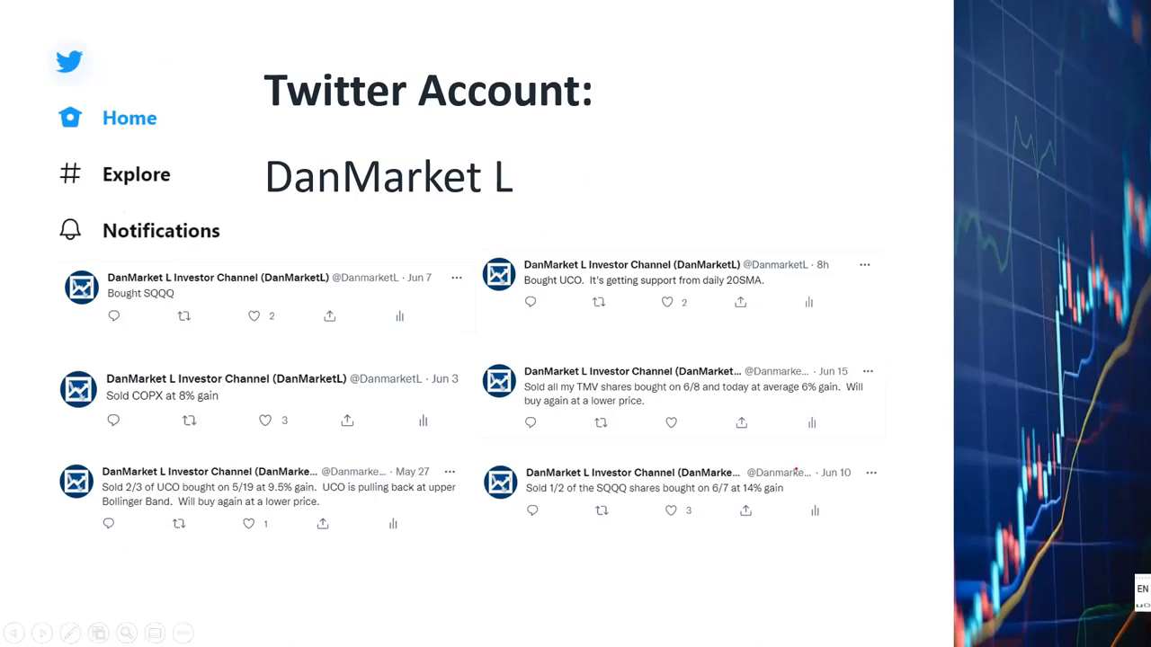
mouse_move(374, 474)
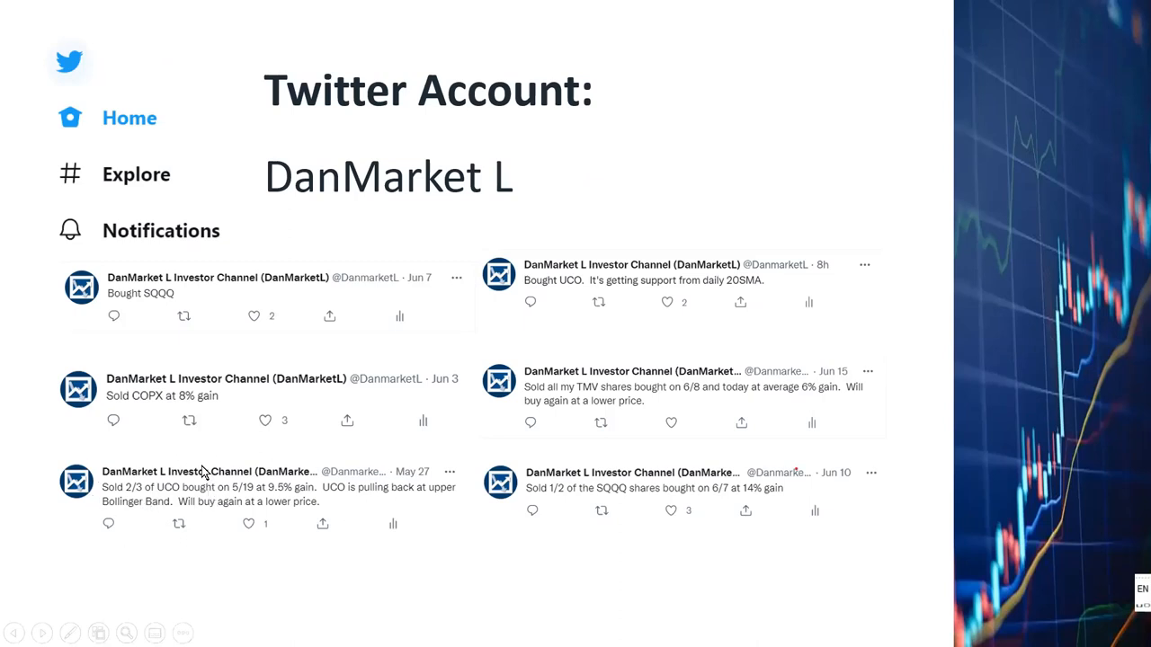
mouse_move(198, 486)
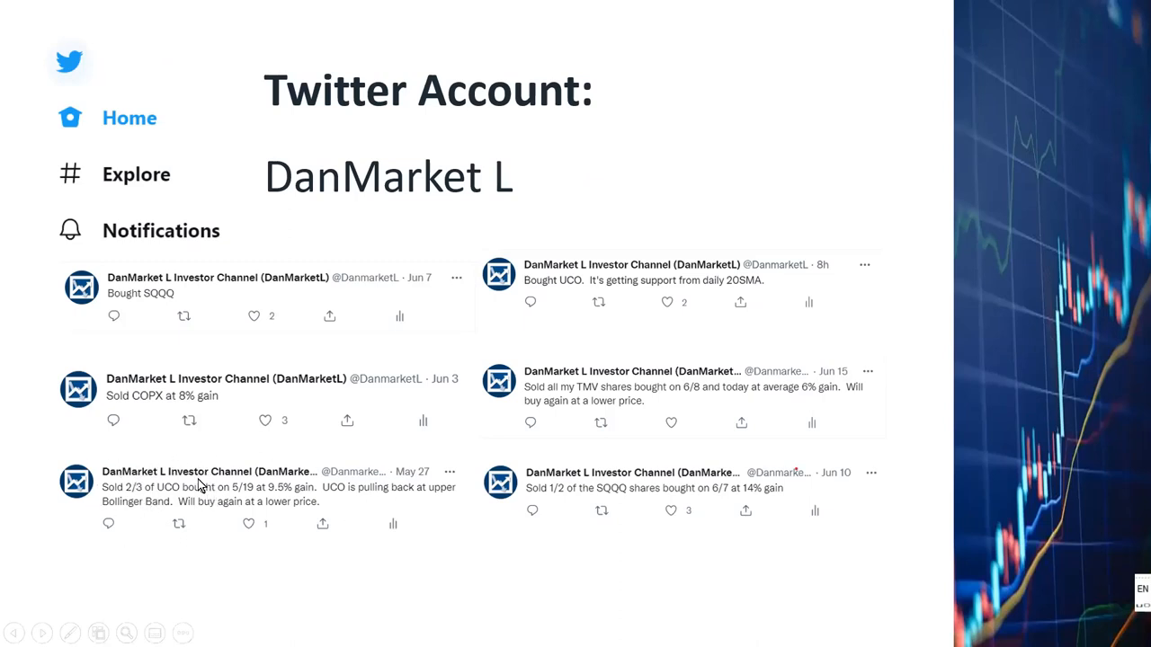
mouse_move(315, 501)
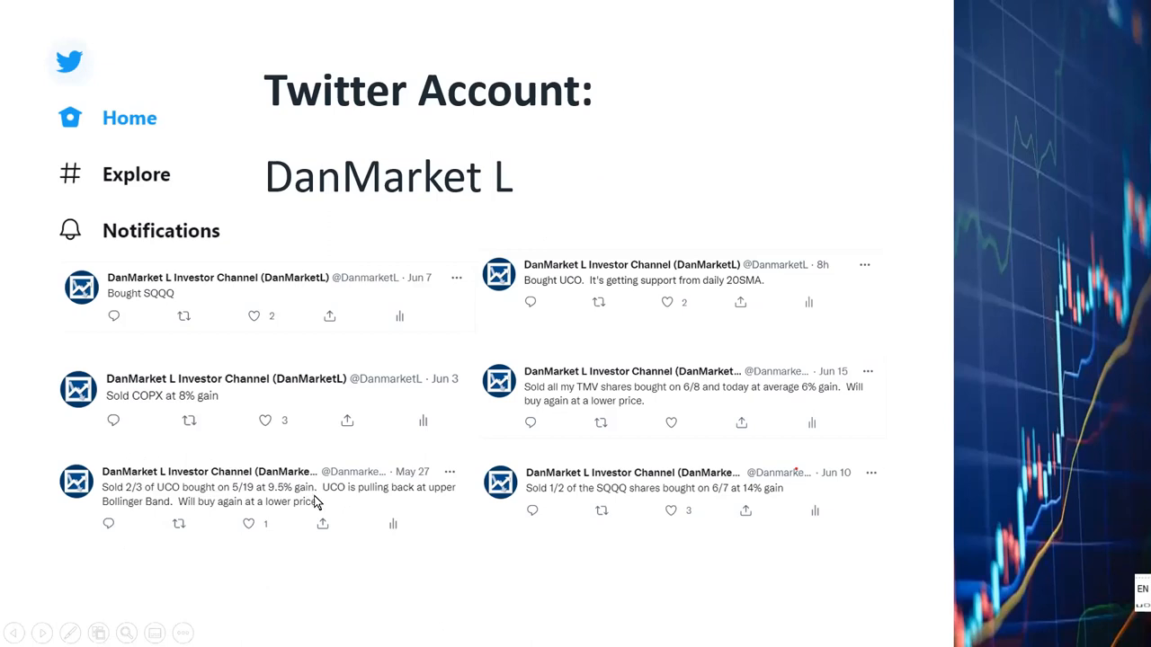
mouse_move(598, 300)
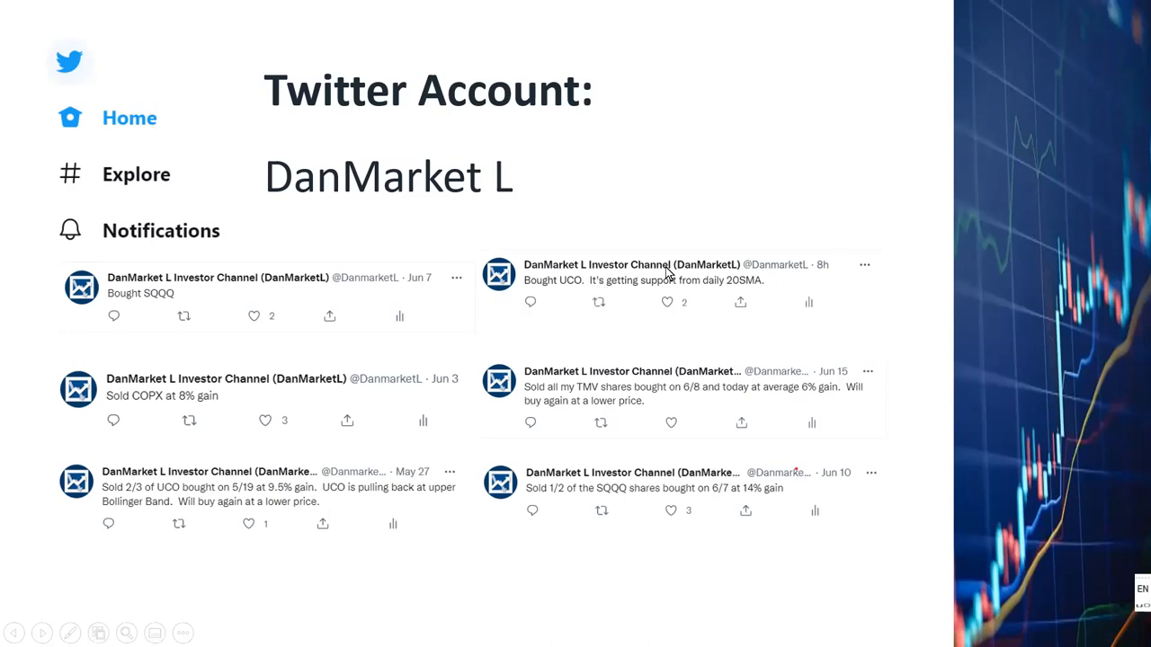
mouse_move(1046, 415)
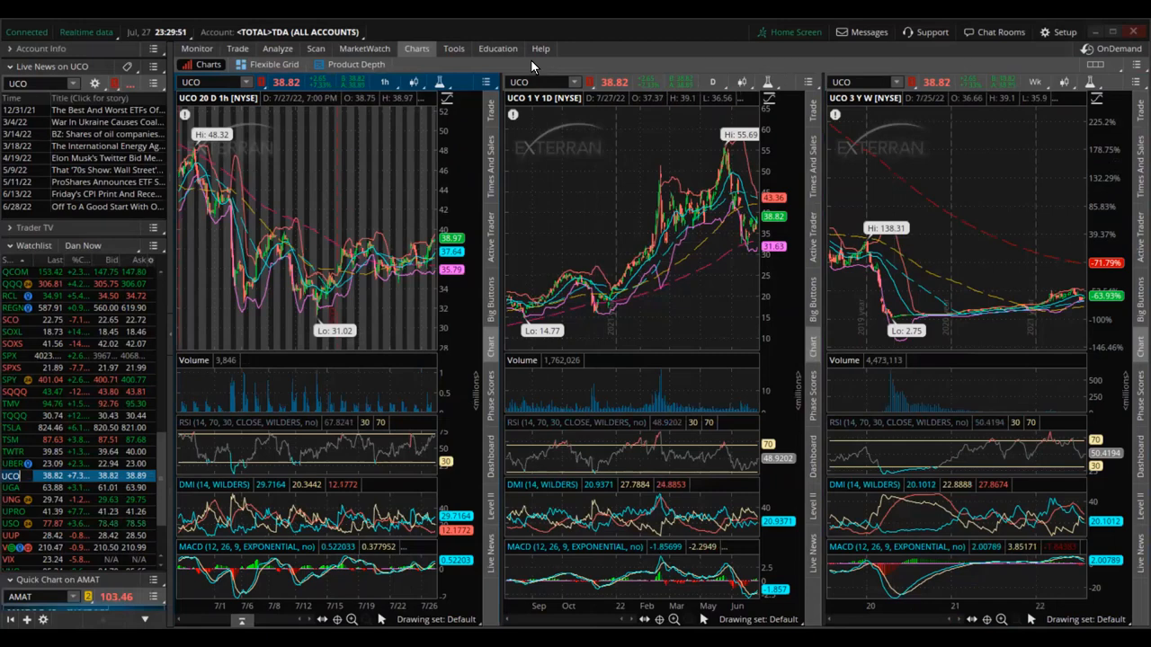
mouse_move(661, 99)
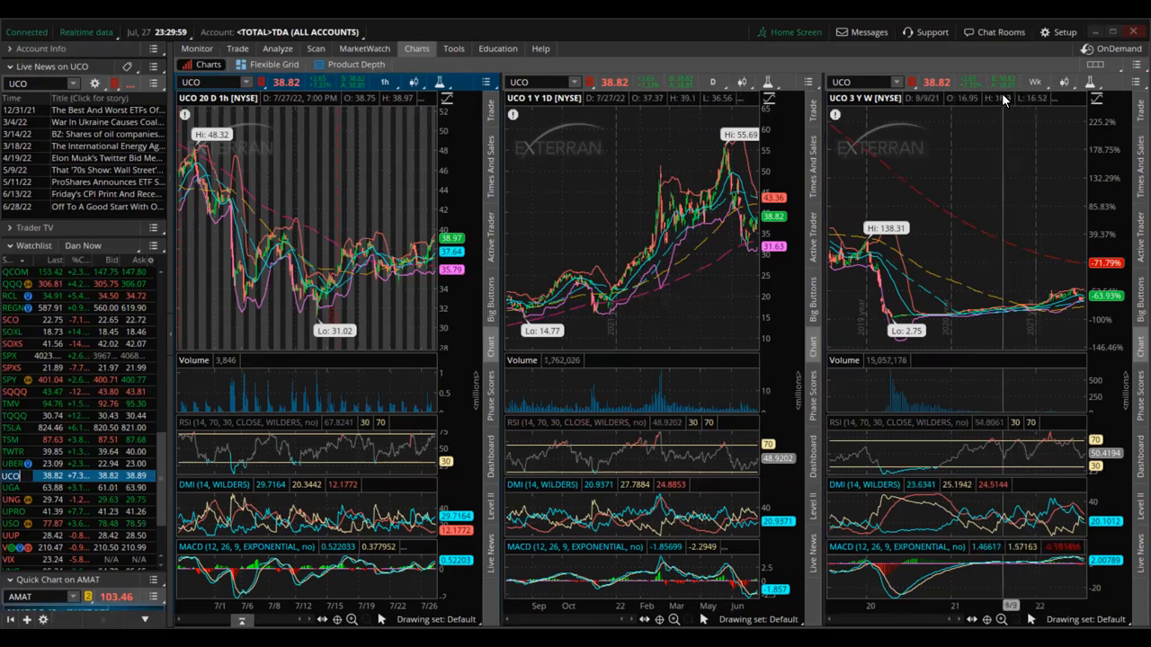
mouse_move(933, 431)
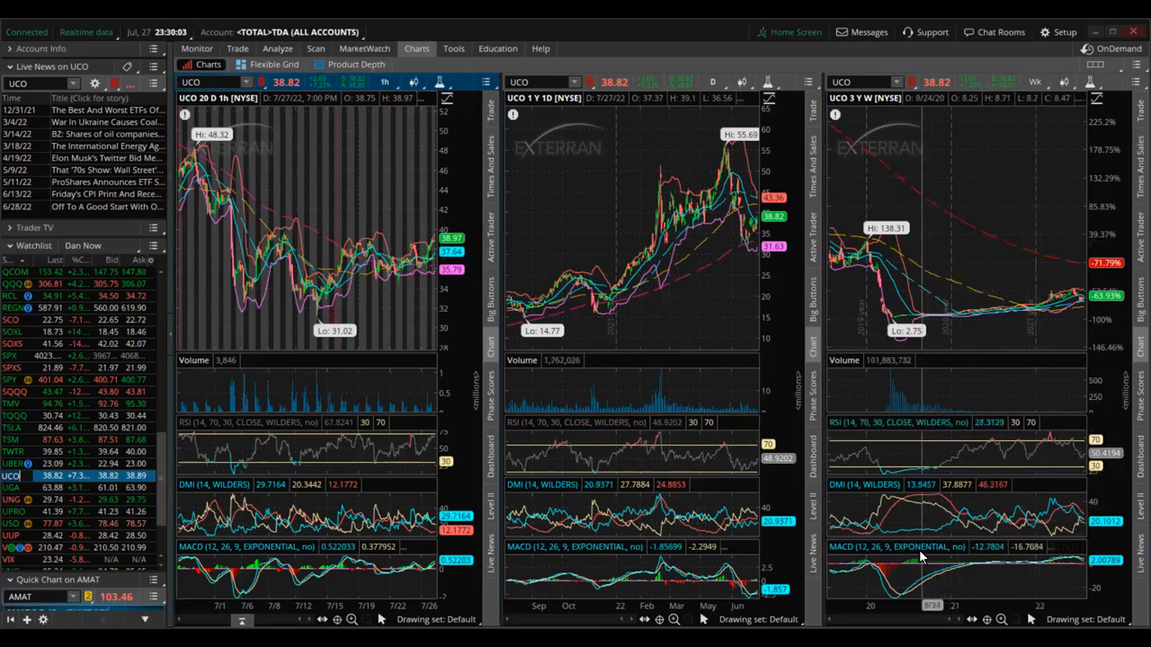
mouse_move(919, 558)
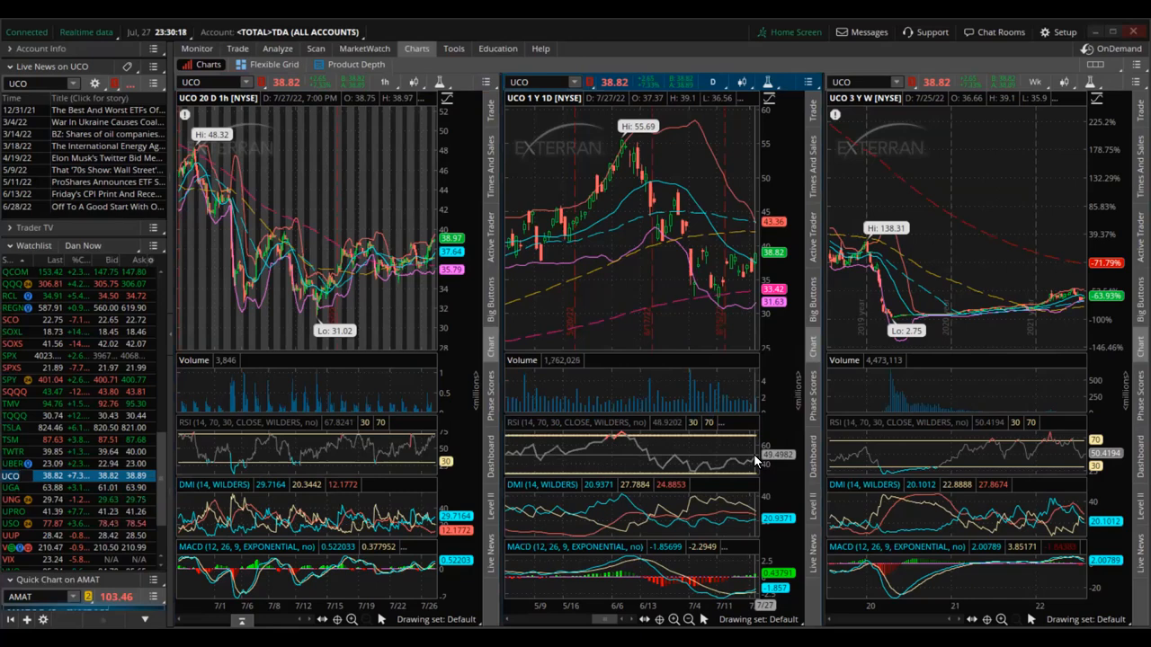
mouse_move(706, 520)
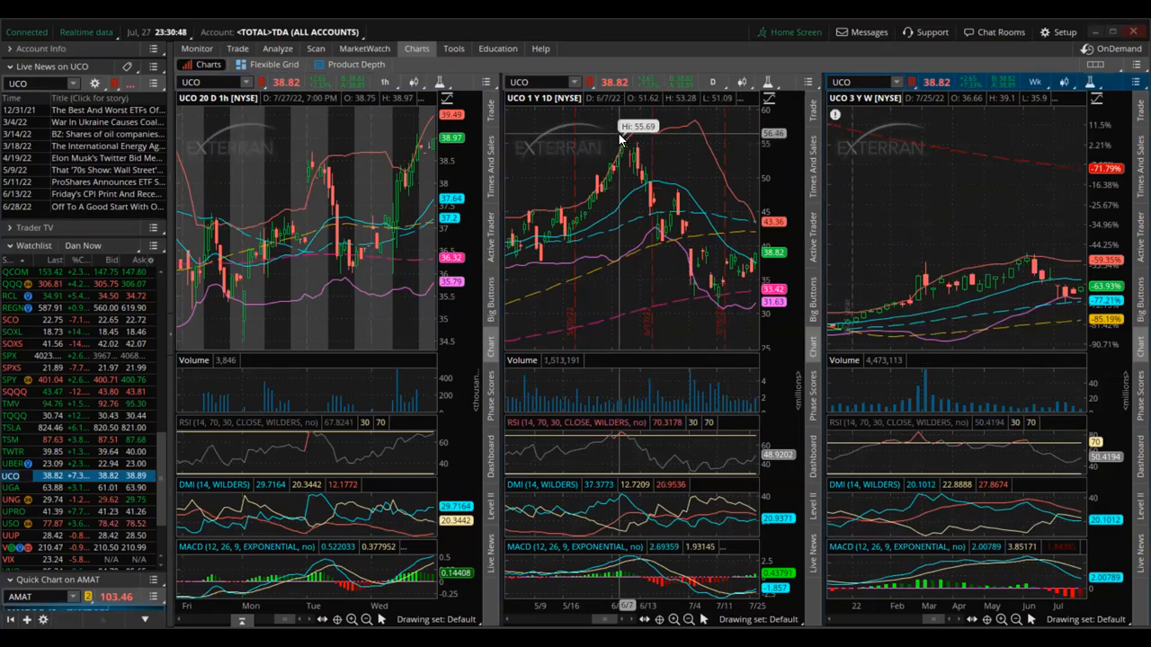
mouse_move(654, 196)
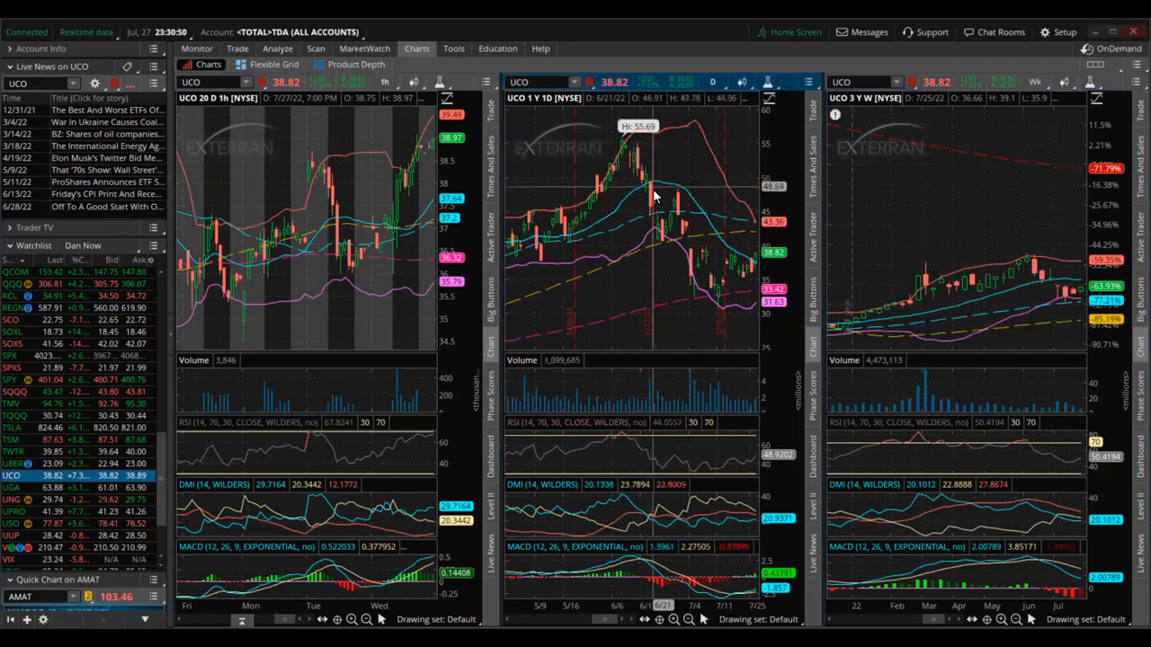
mouse_move(627, 152)
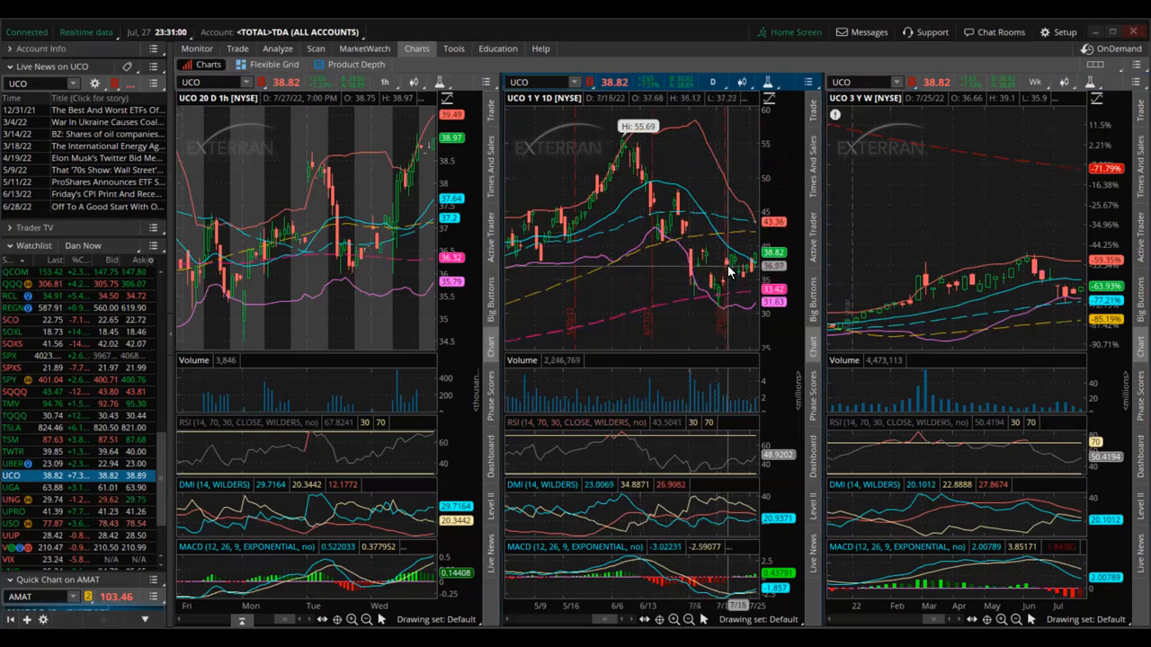
mouse_move(729, 265)
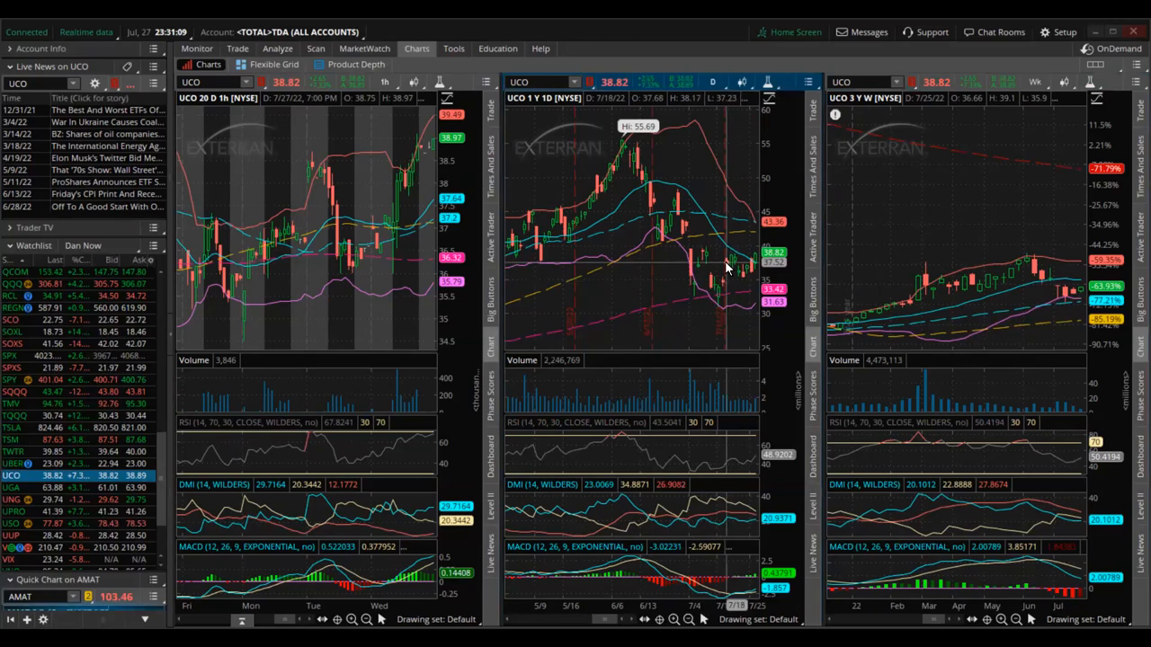
mouse_move(733, 259)
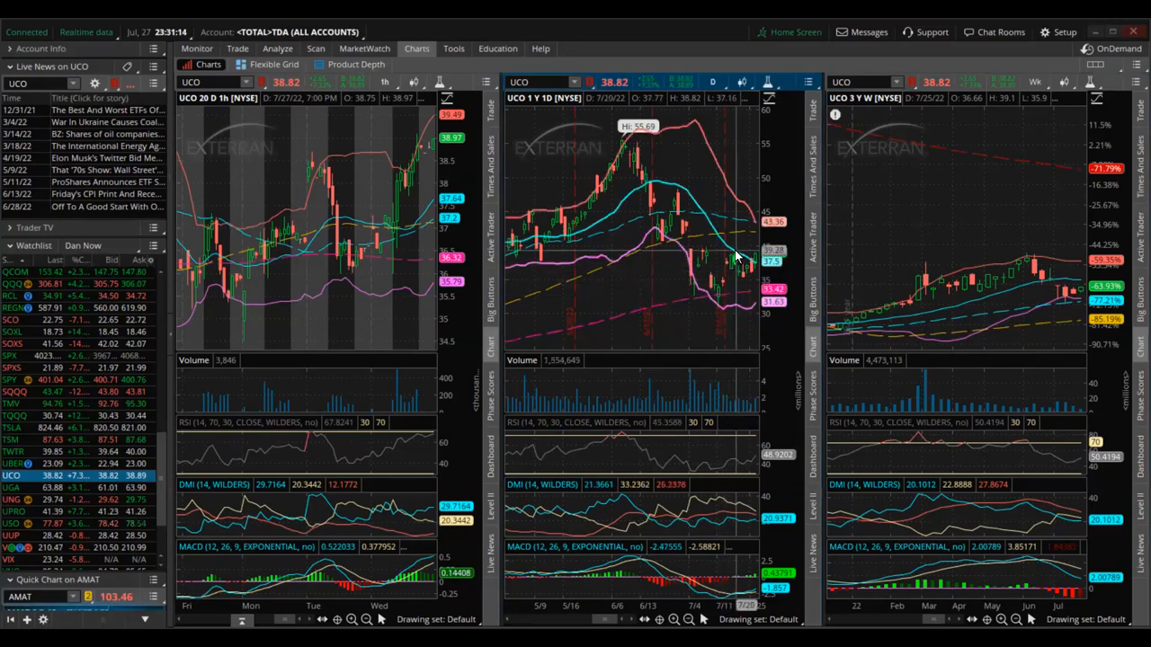
mouse_move(733, 265)
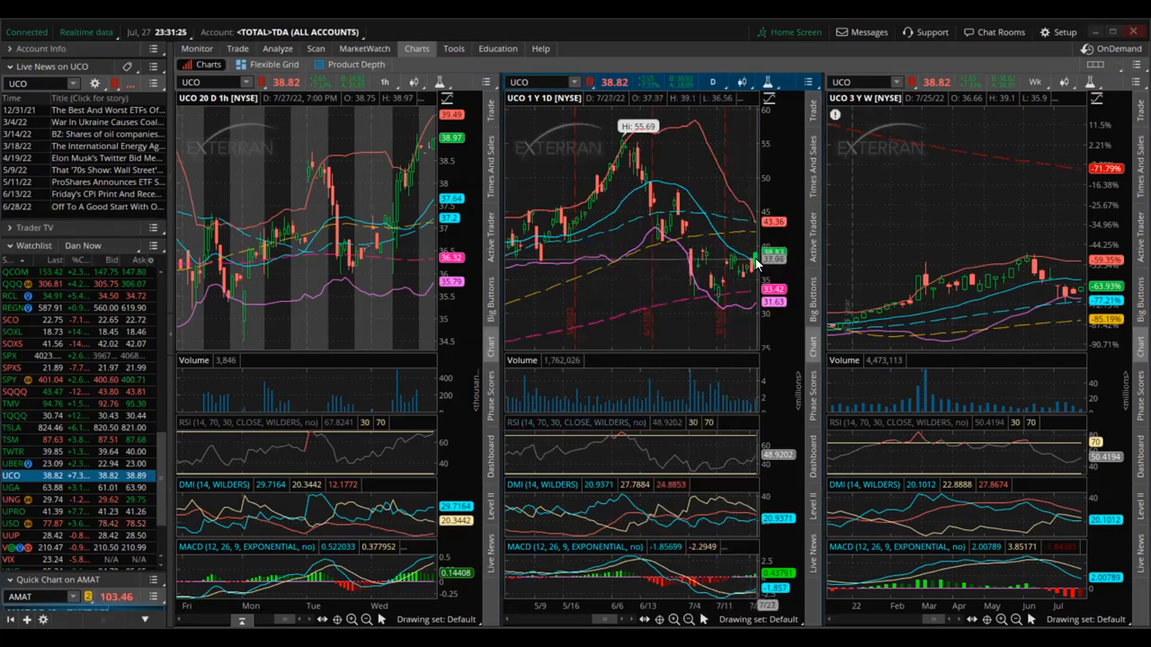
mouse_move(750, 261)
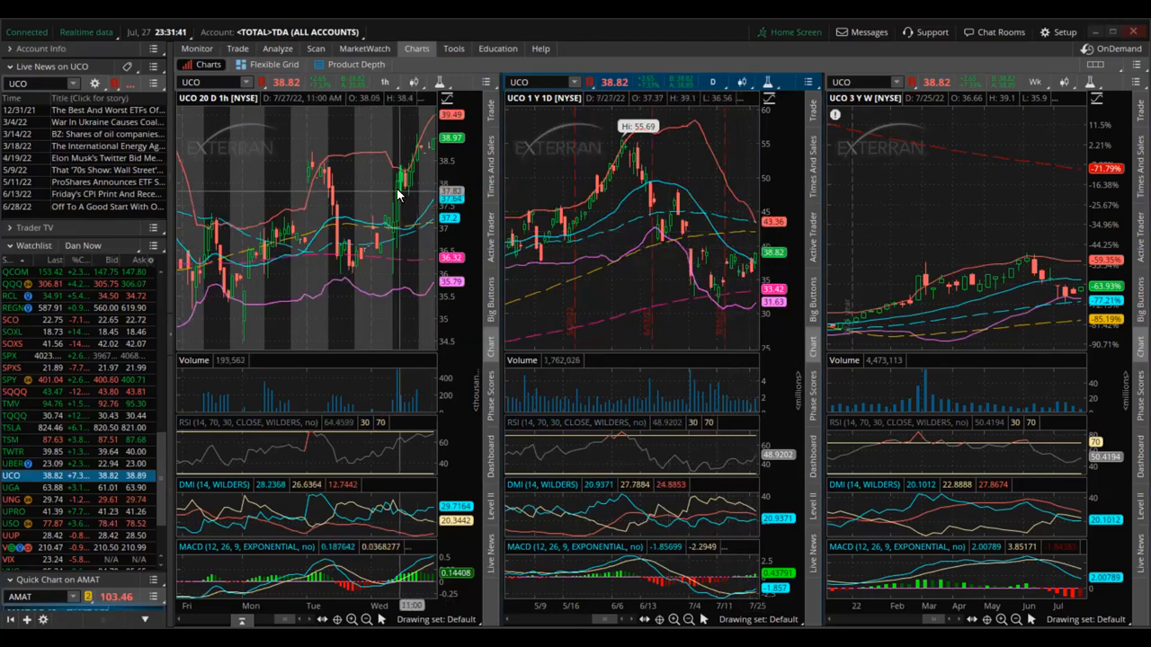
mouse_move(405, 192)
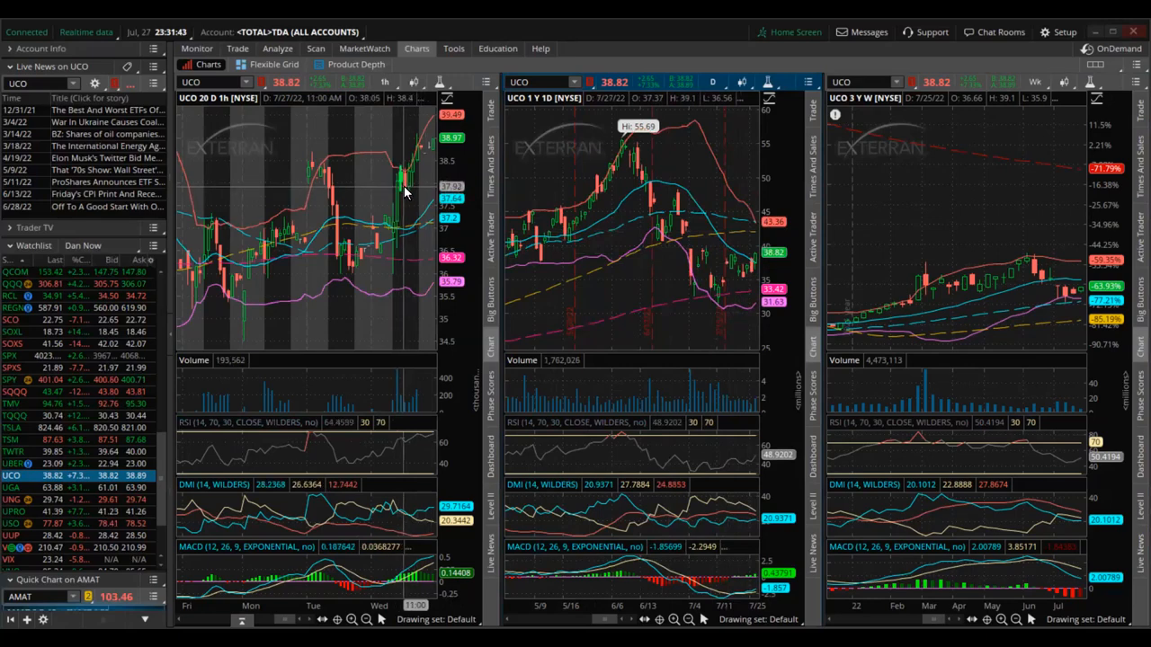
mouse_move(418, 177)
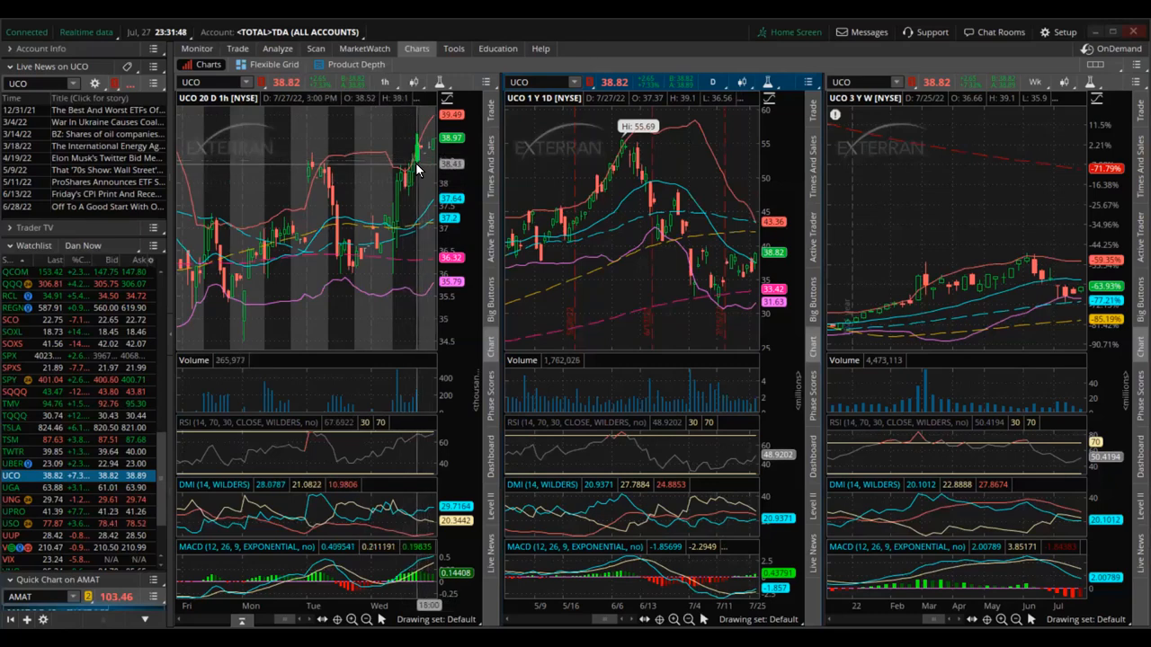
mouse_move(416, 167)
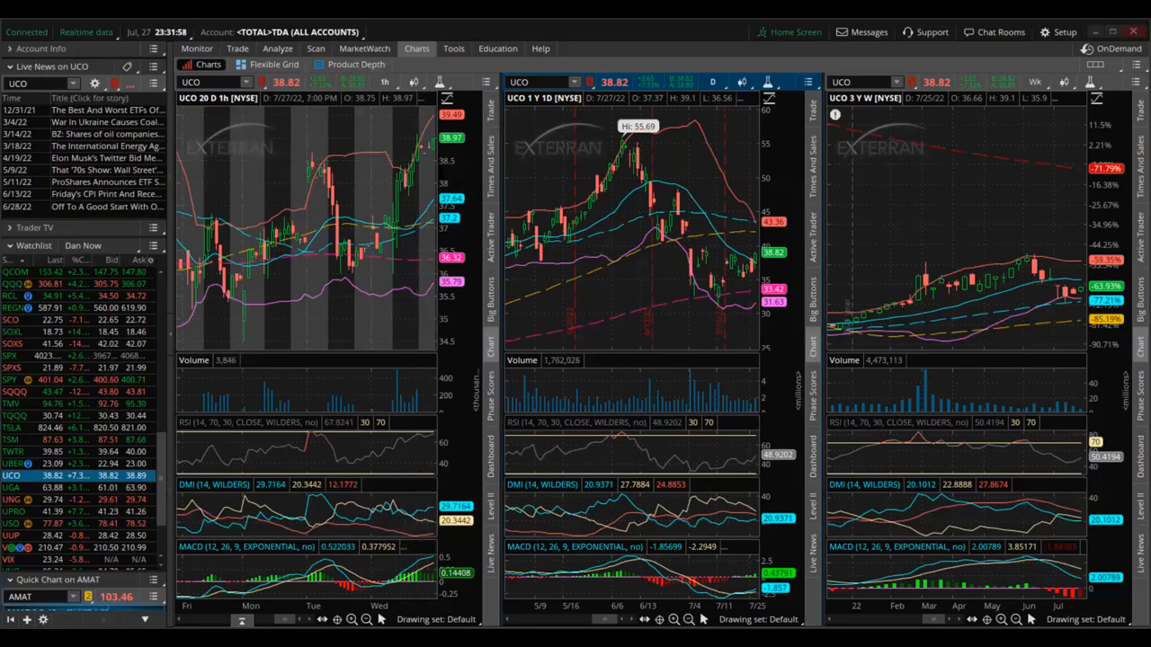
mouse_move(564, 186)
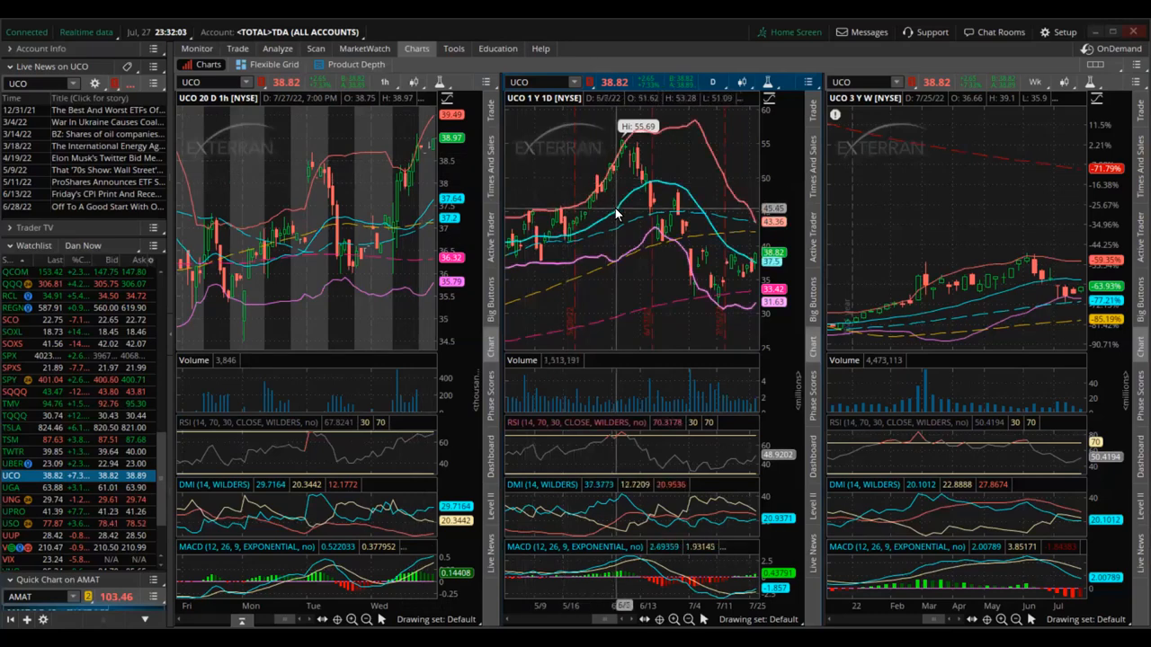
mouse_move(652, 247)
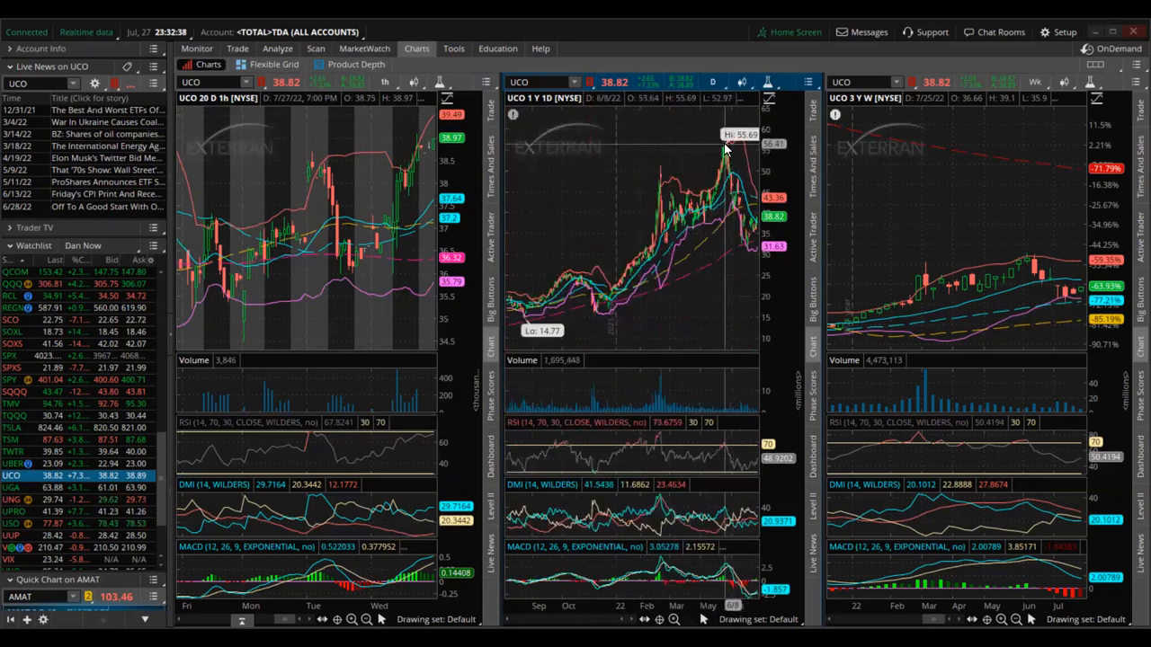
mouse_move(742, 251)
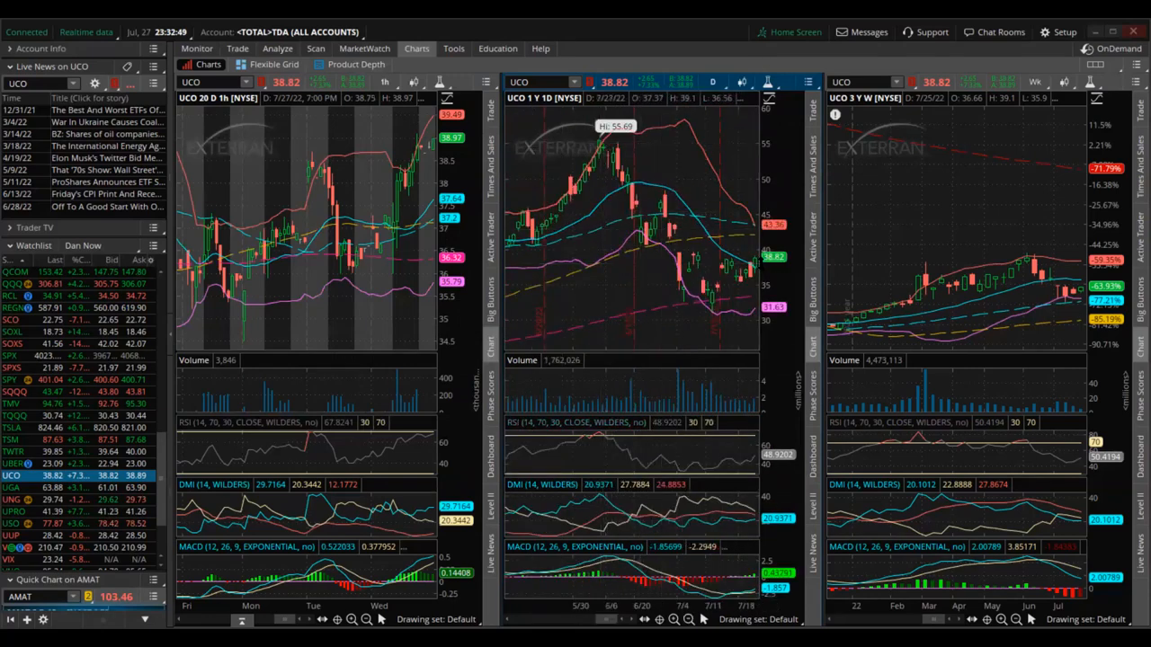
mouse_move(727, 254)
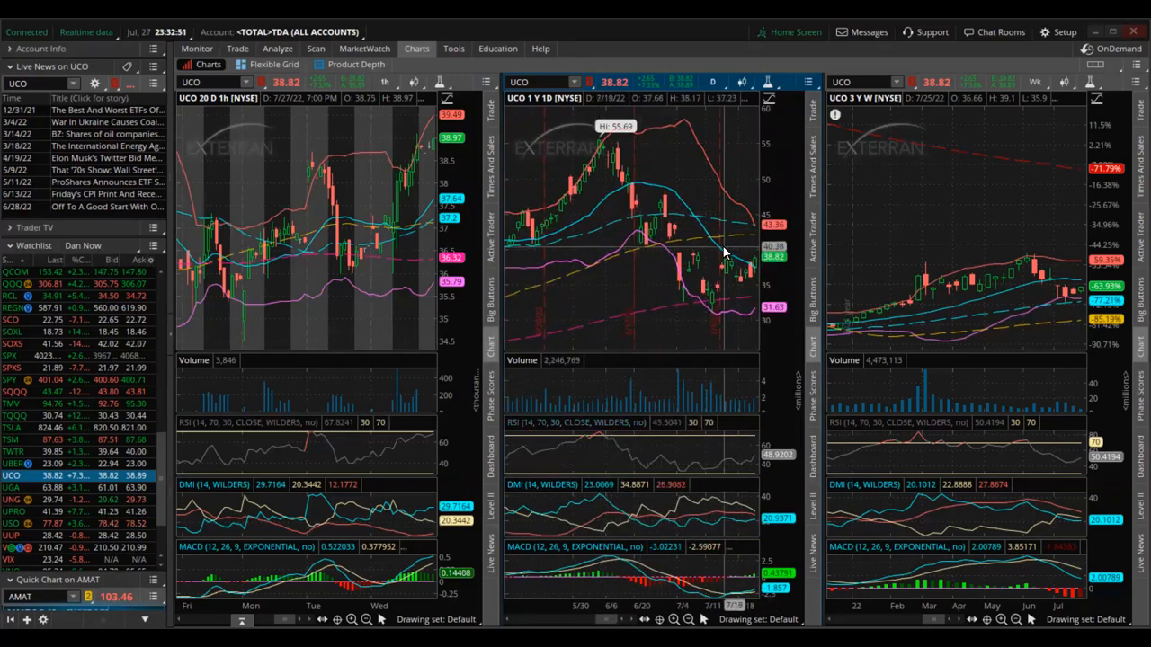
mouse_move(745, 290)
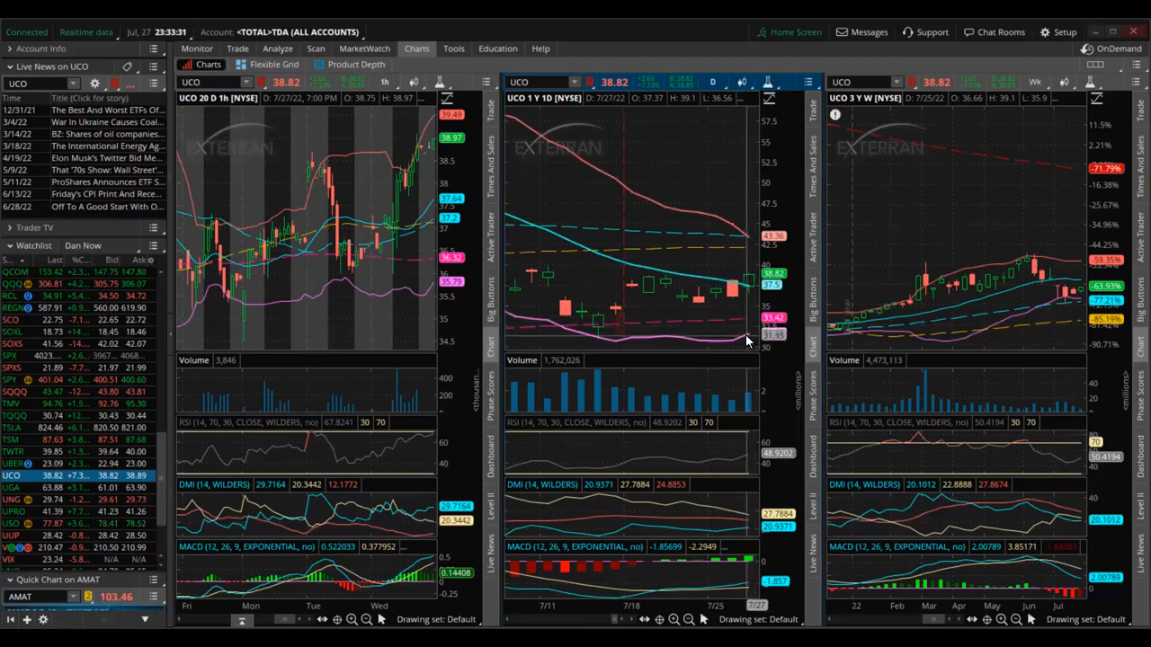
mouse_move(744, 340)
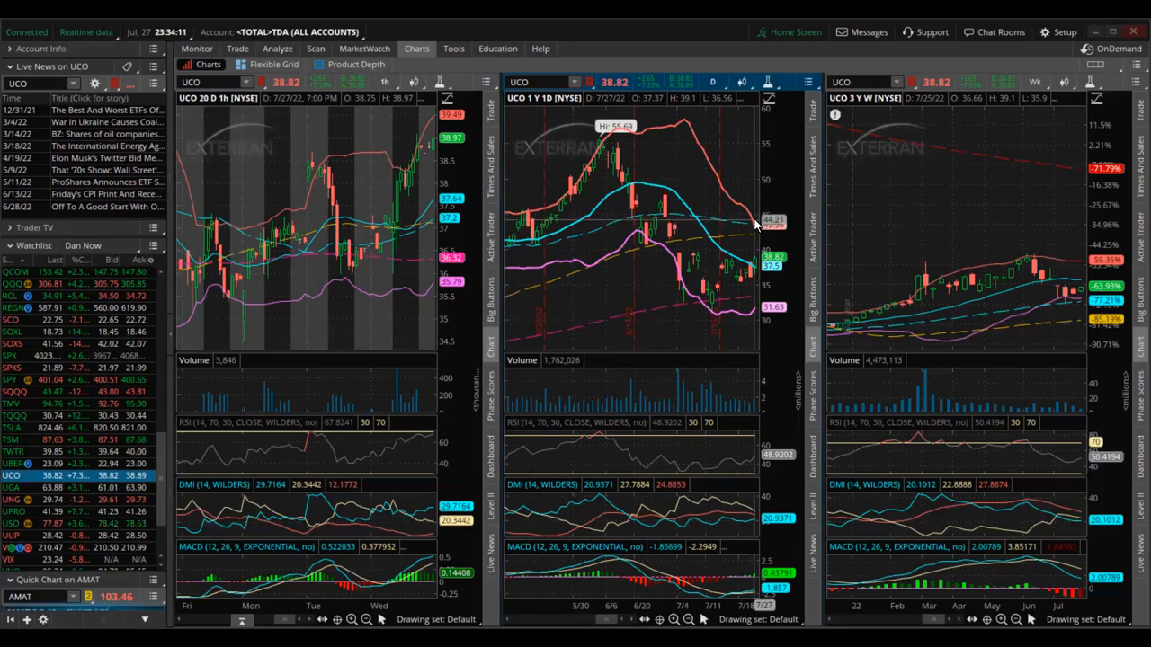
mouse_move(749, 198)
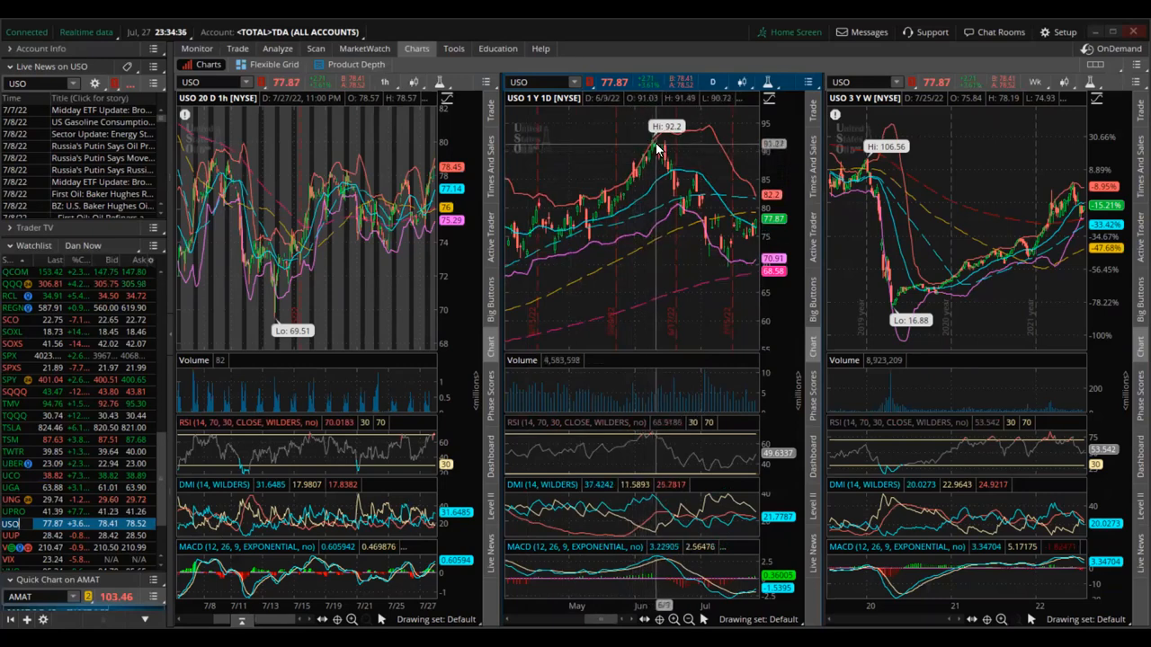
mouse_move(661, 160)
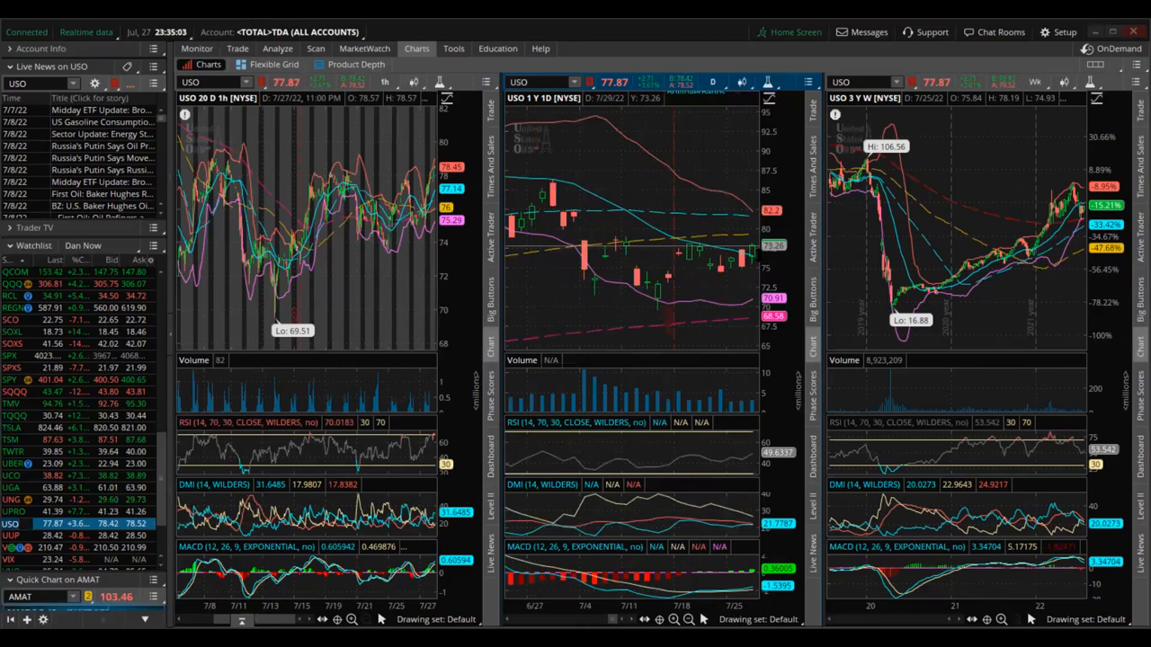
mouse_move(754, 254)
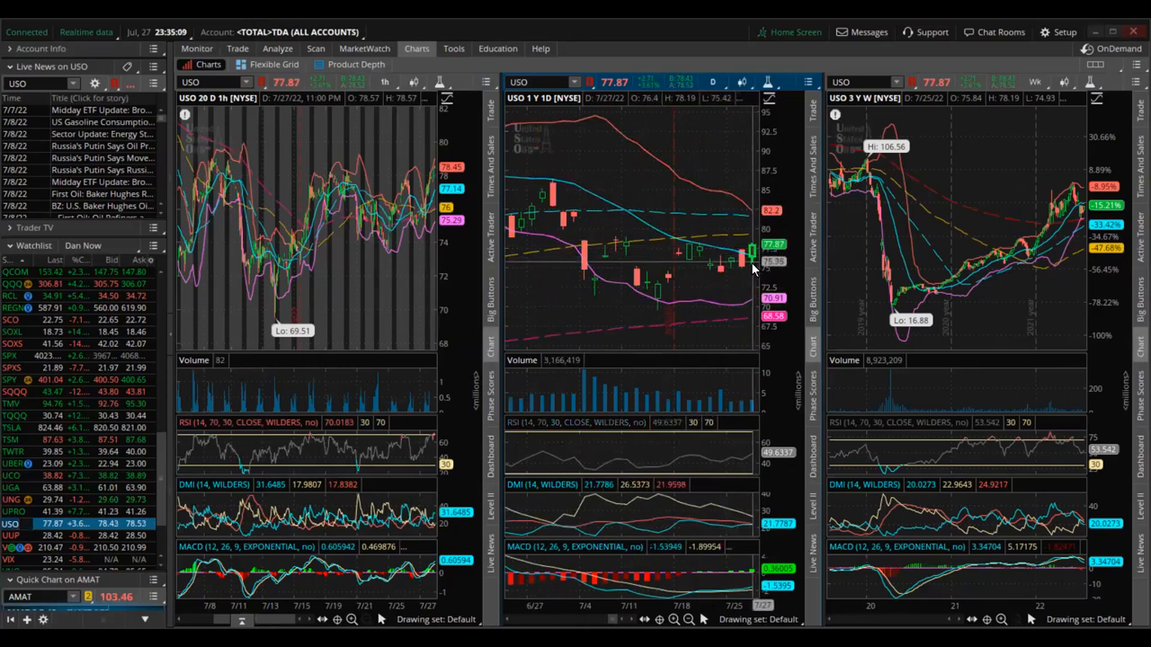
mouse_move(750, 274)
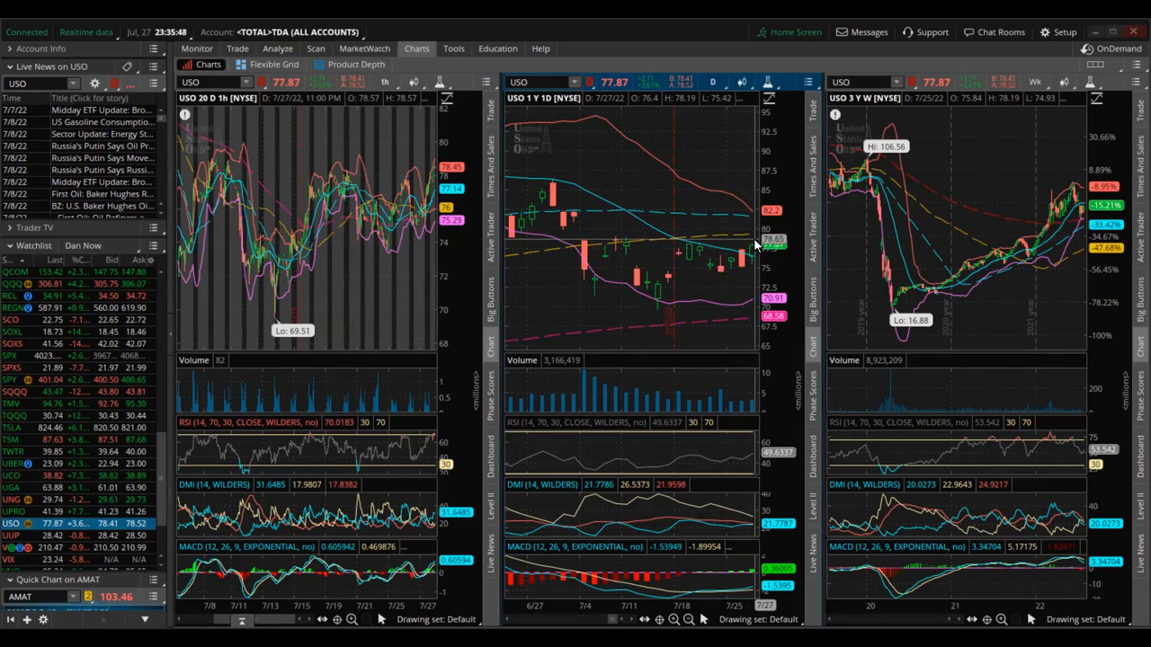
mouse_move(754, 236)
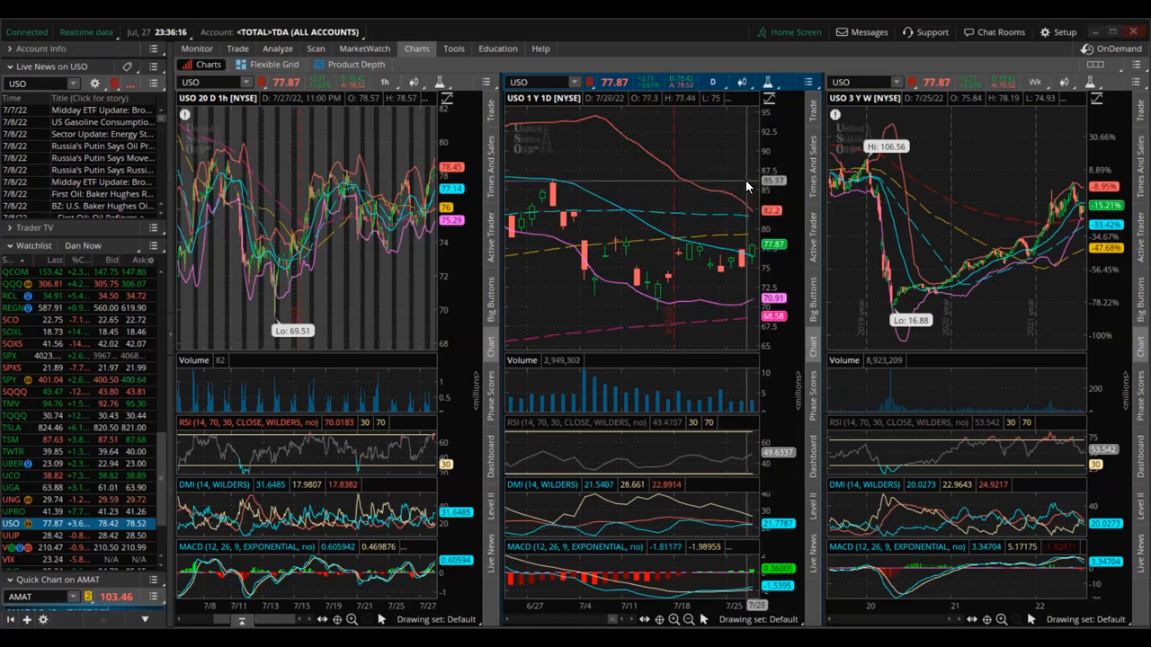
mouse_move(746, 185)
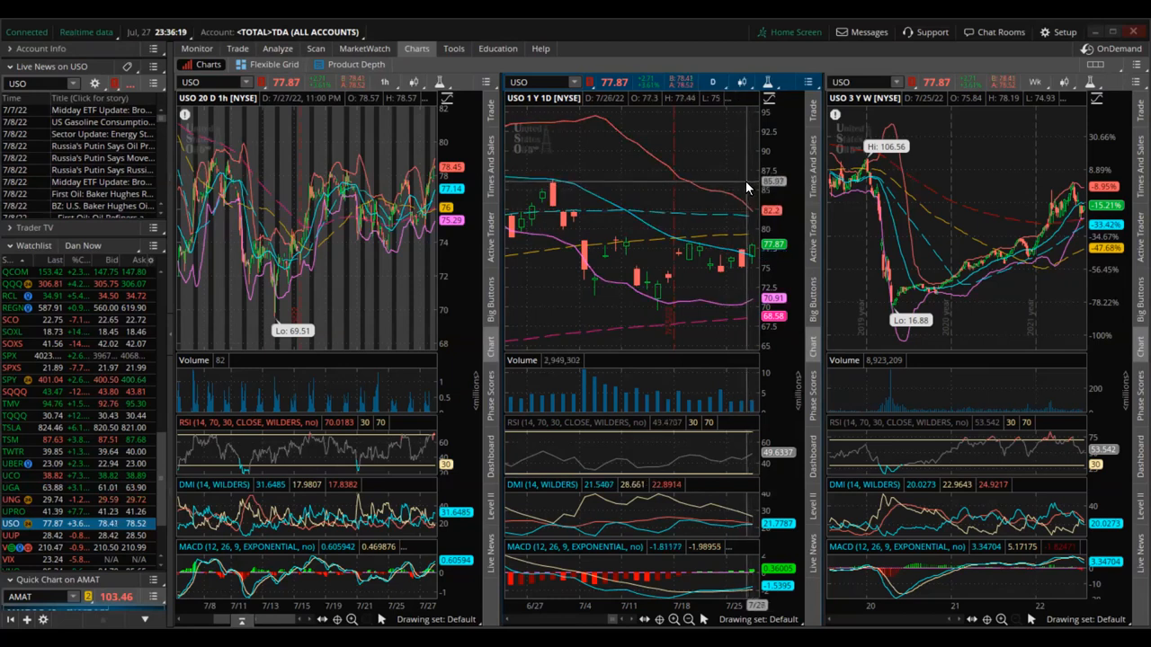